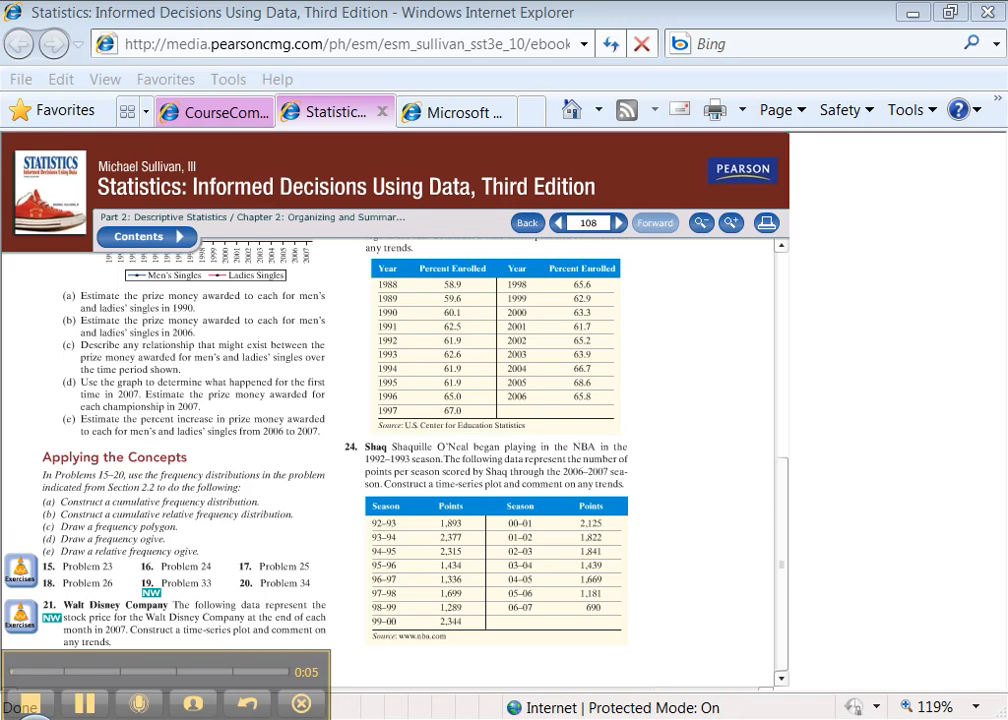
mouse_move(152, 596)
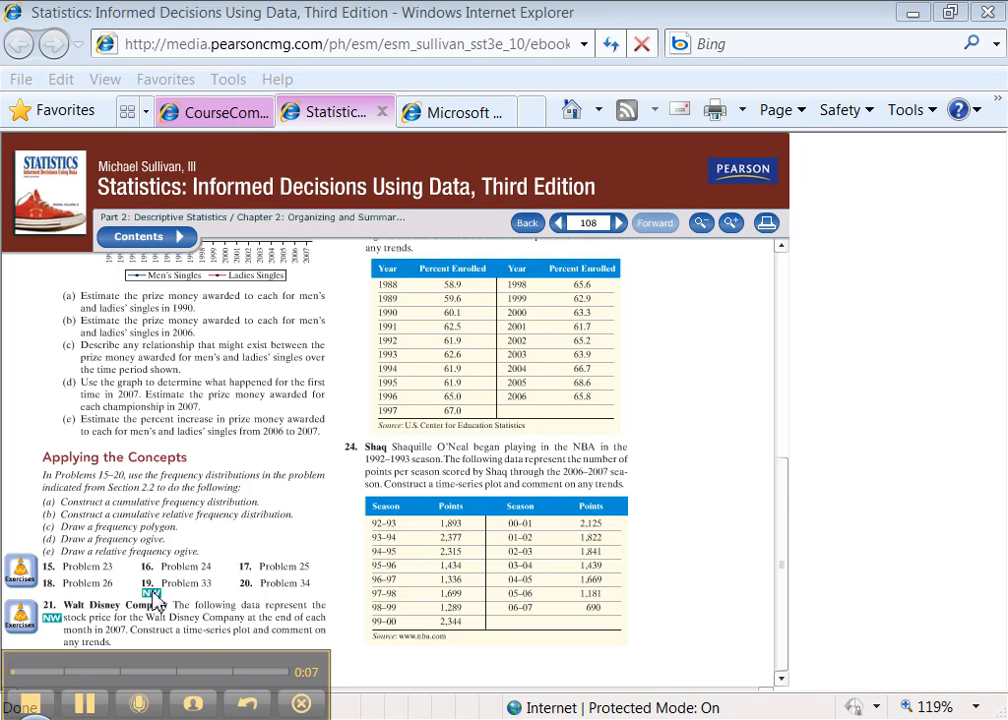
mouse_move(78, 510)
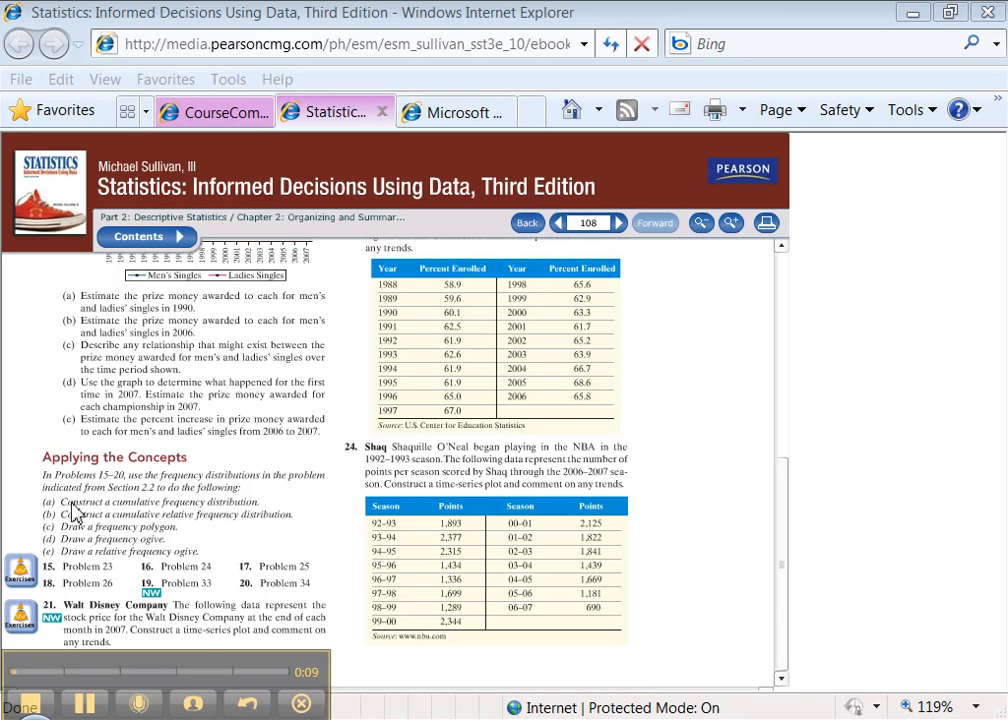
mouse_move(164, 516)
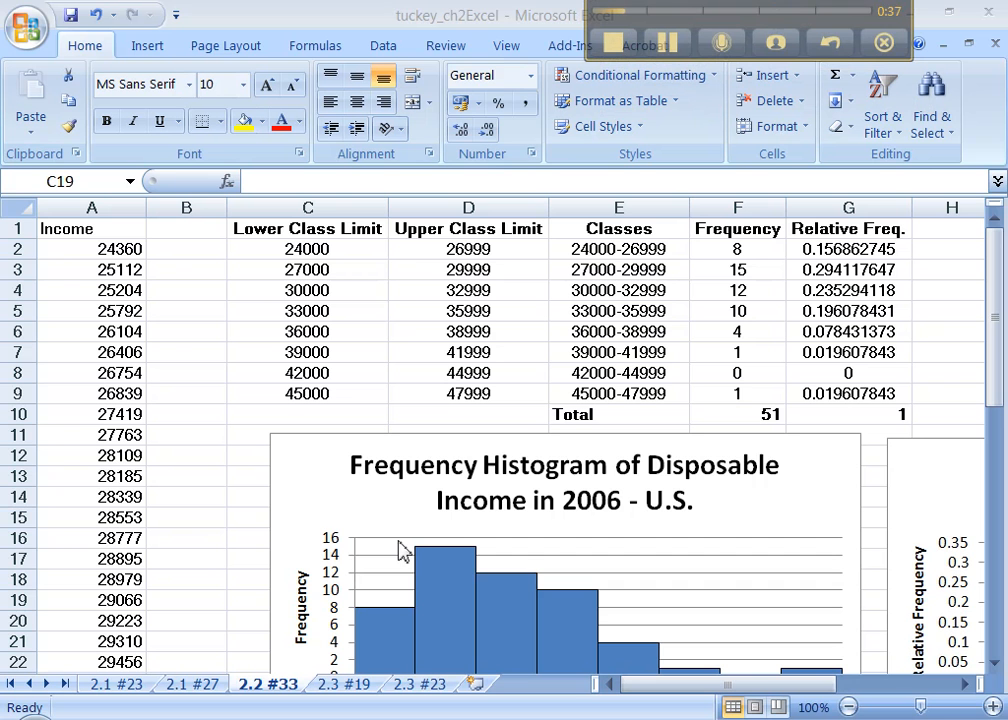
mouse_move(428, 612)
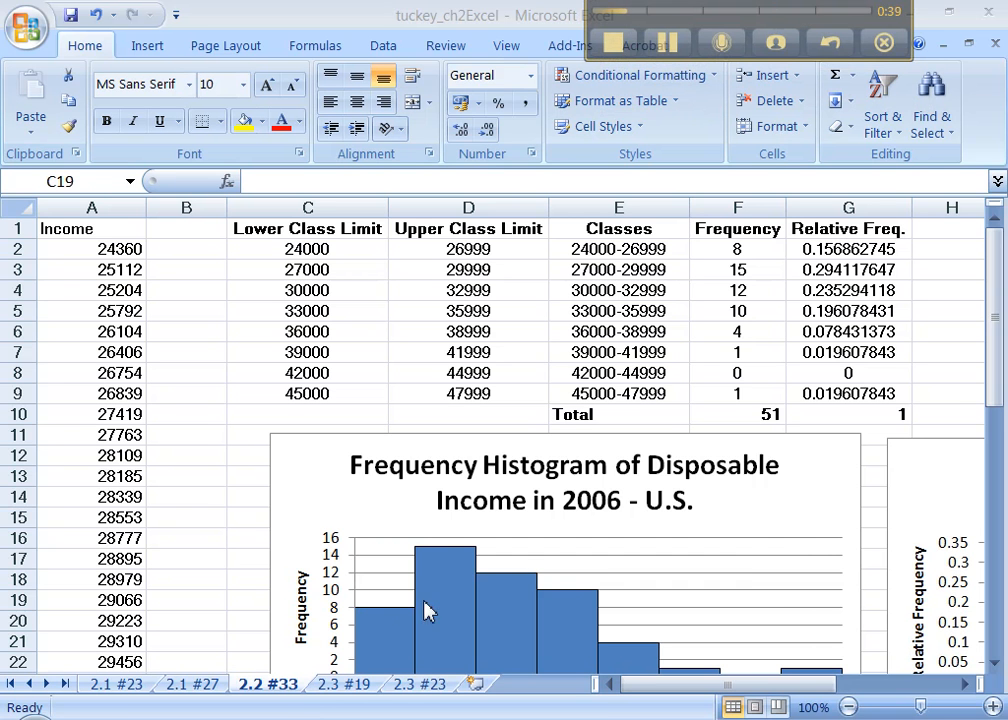
mouse_move(304, 692)
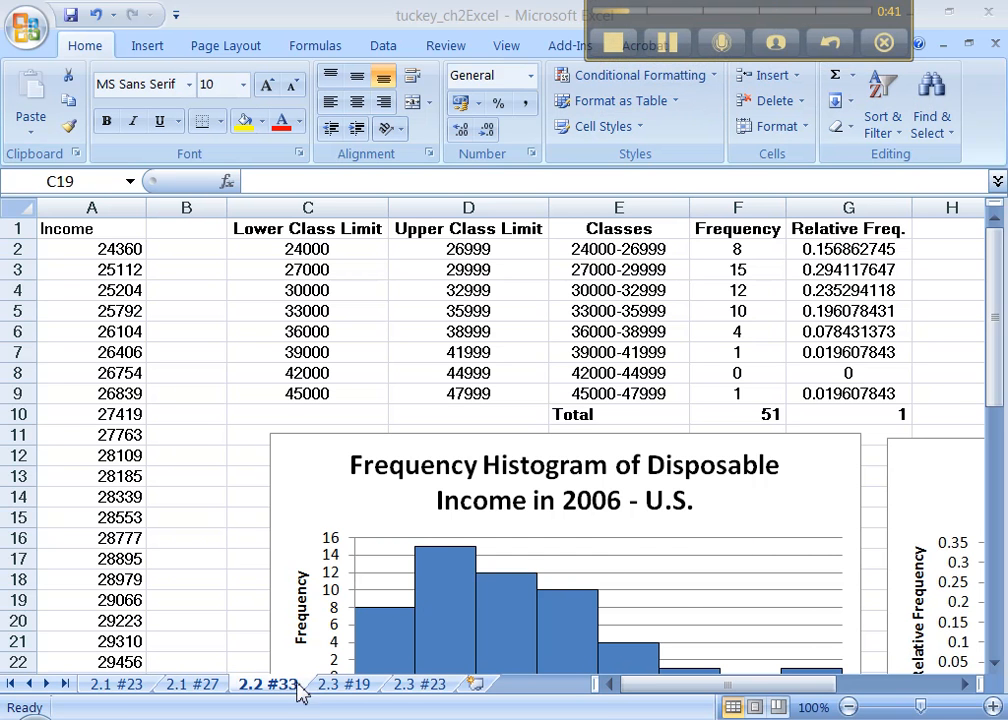
Paste the copied frequency table into sheet 2.3 #19 and check a lower class limit formula
click(344, 684)
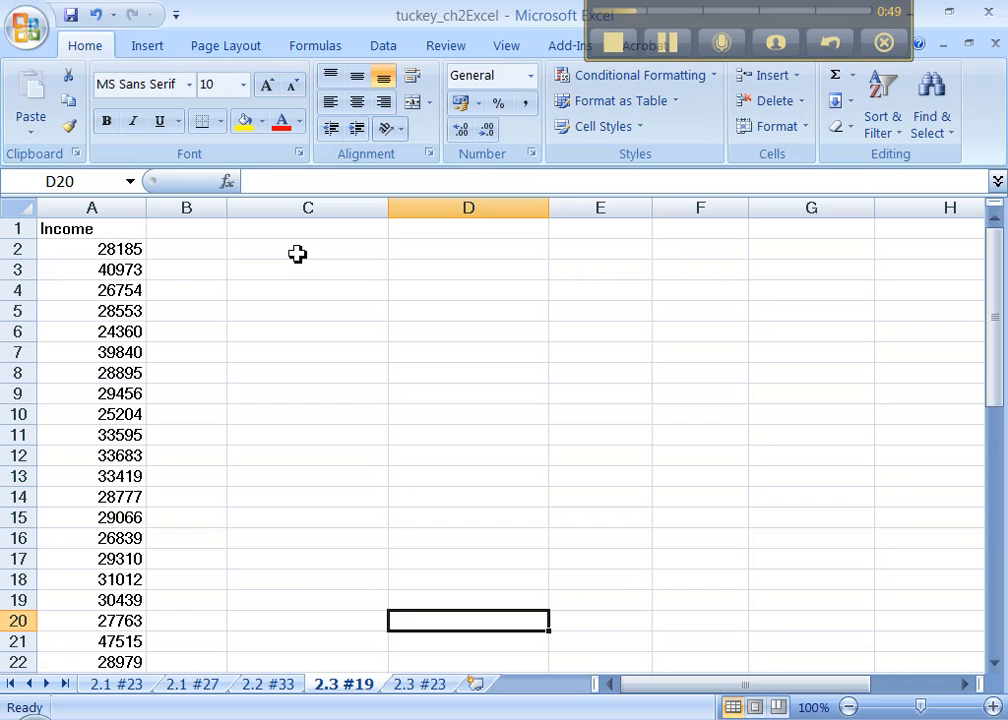
click(308, 268)
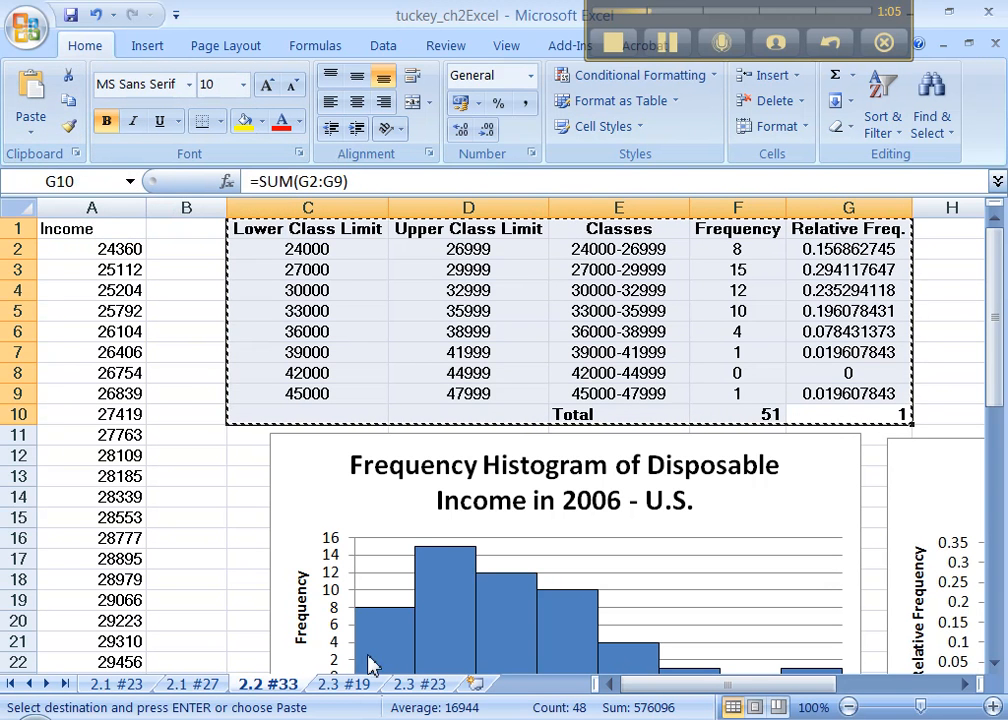
click(344, 684)
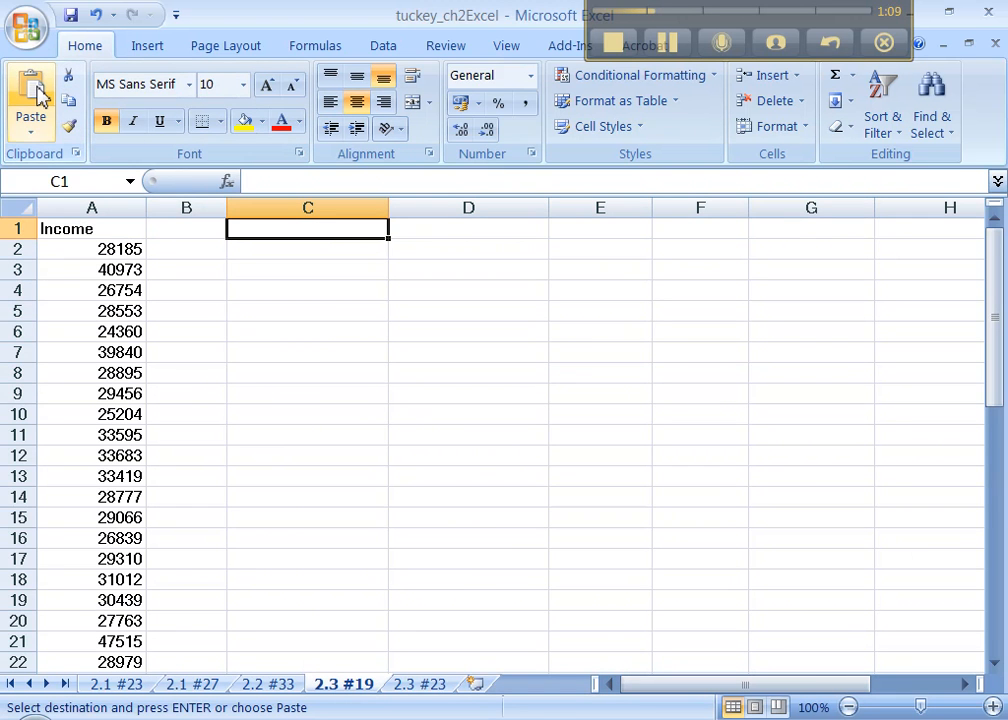
click(40, 96)
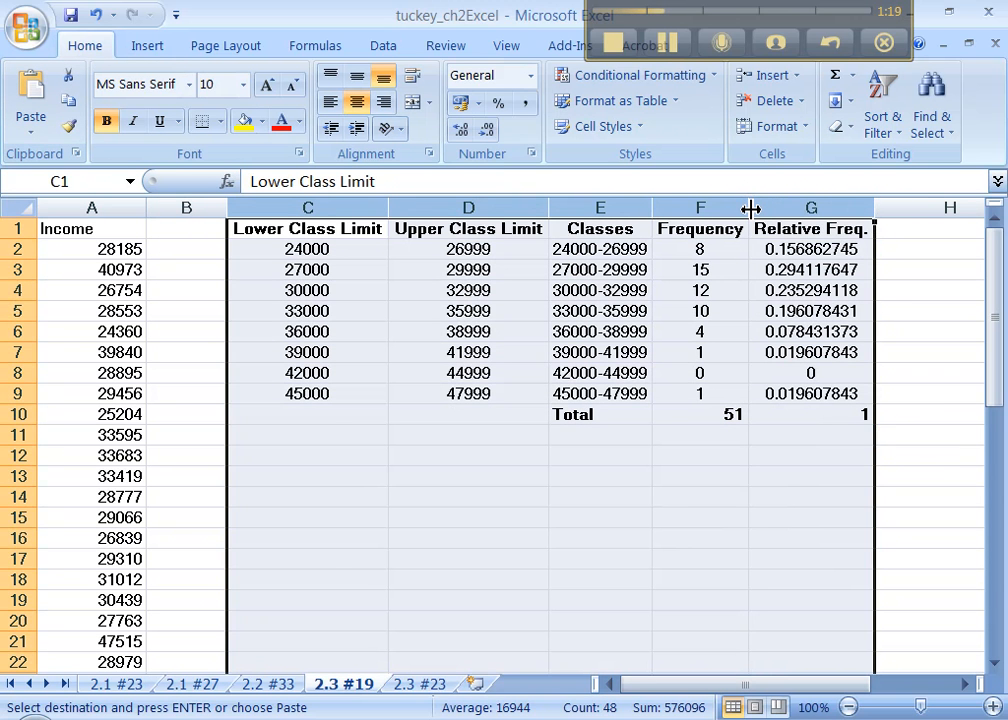
click(308, 290)
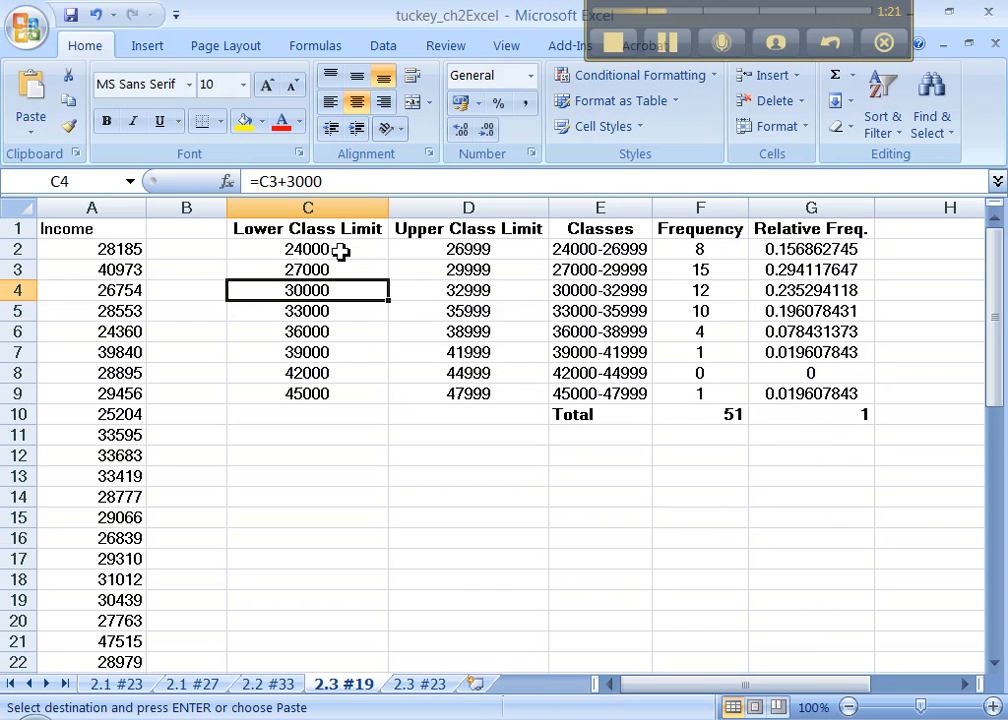
mouse_move(756, 672)
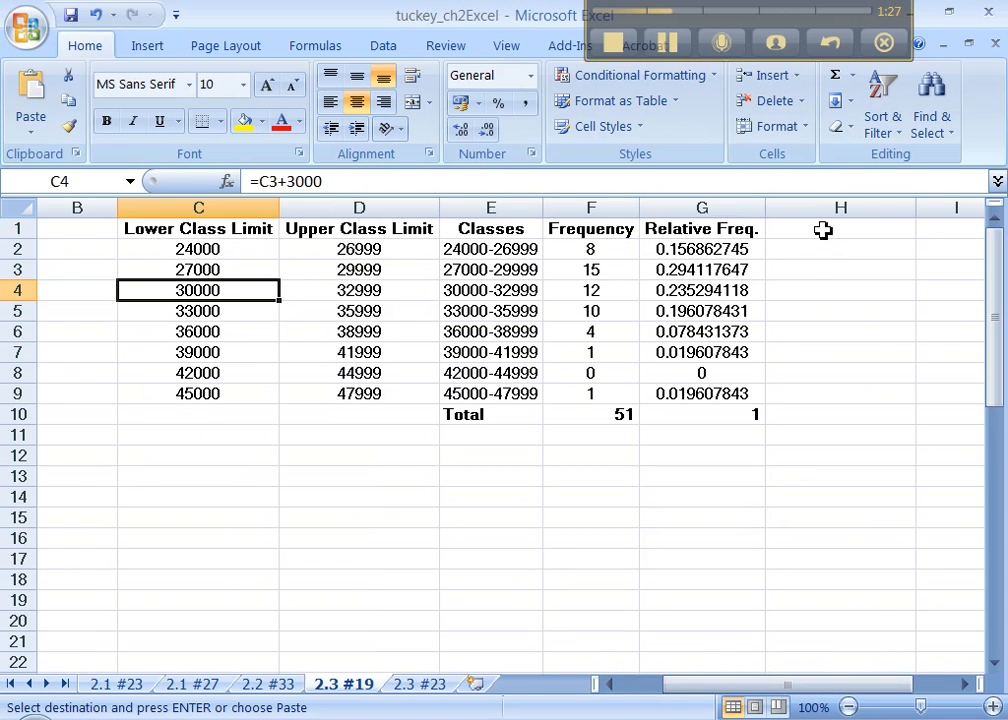
Add a bold 'Cumulative Freq.' heading in H1
text(Cumulative)
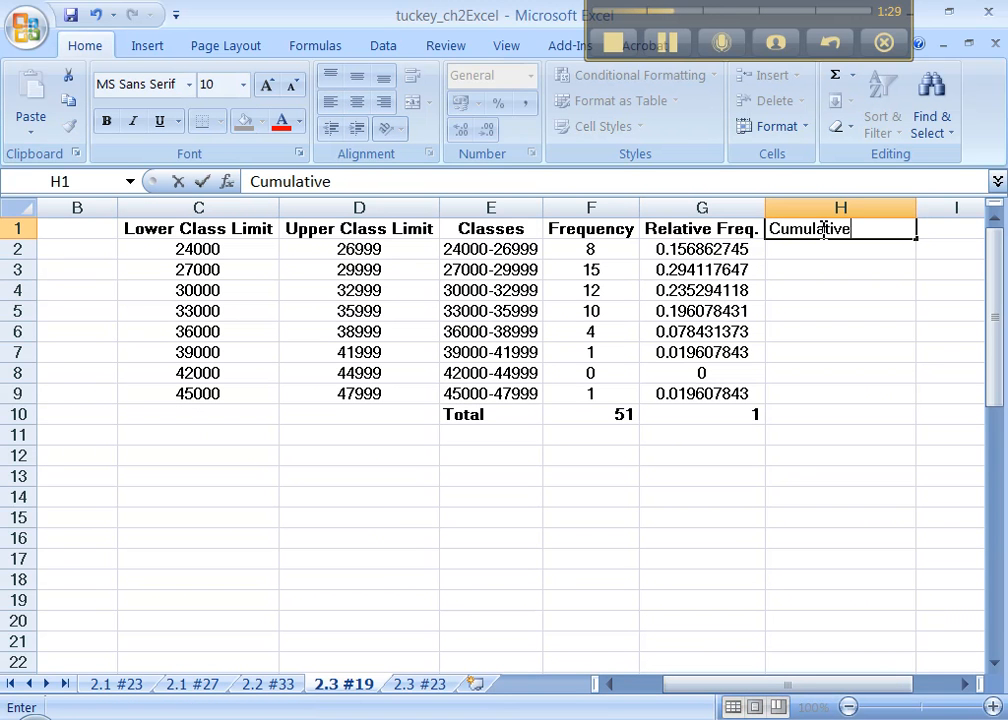
text(Freq.)
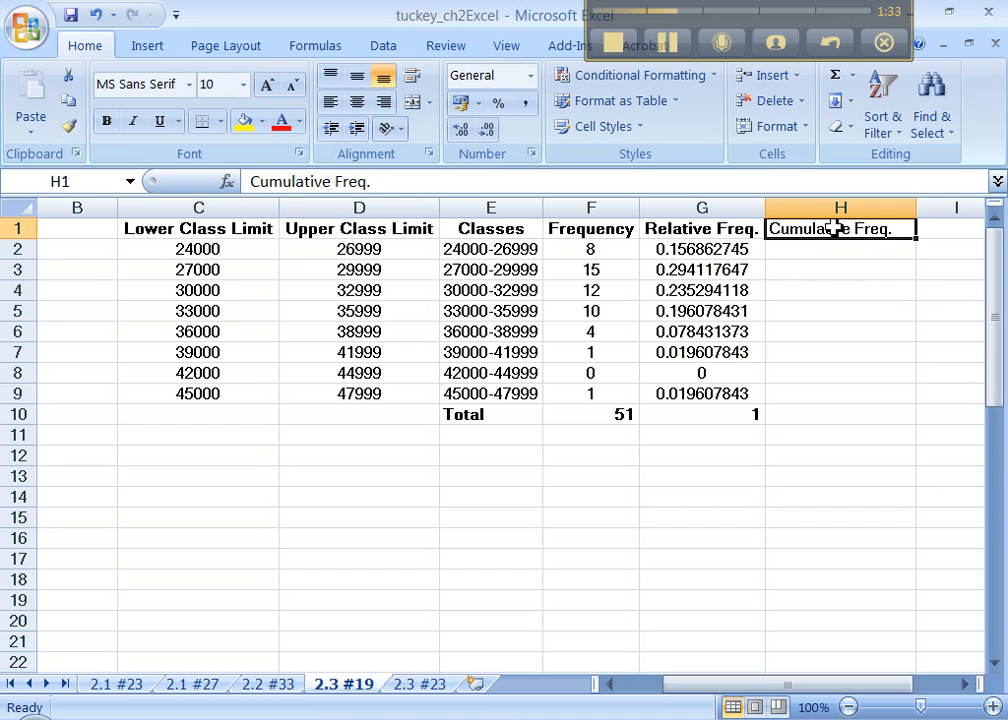
click(106, 120)
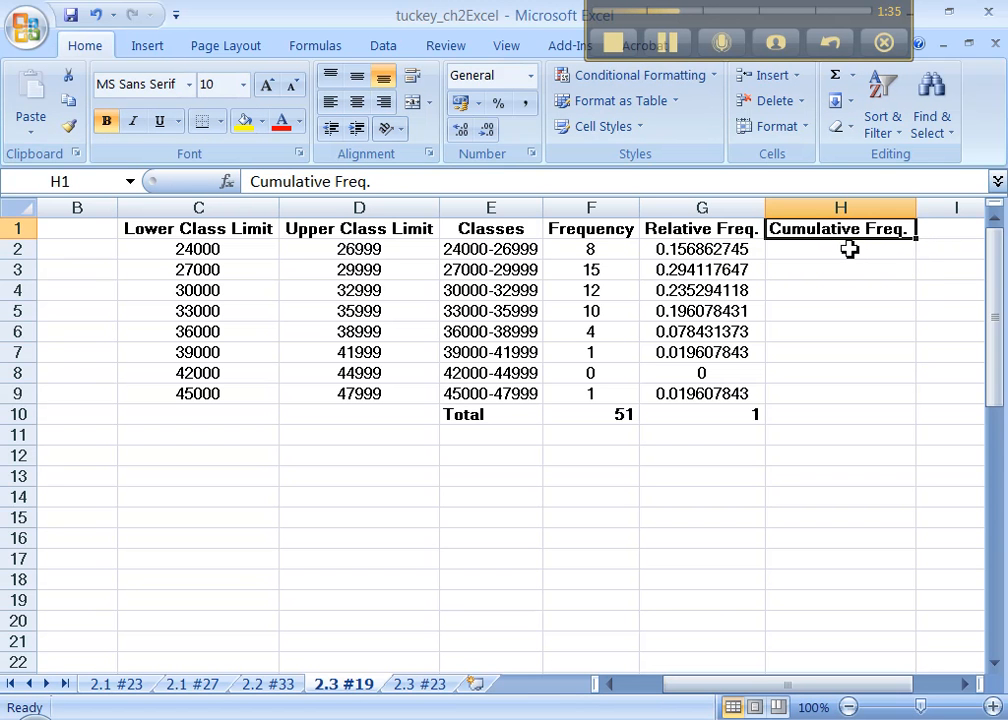
Enter running totals =F2, =F2+F3, =F2+F3+F4 giving 8, 23 and 35 in H2:H4
click(840, 248)
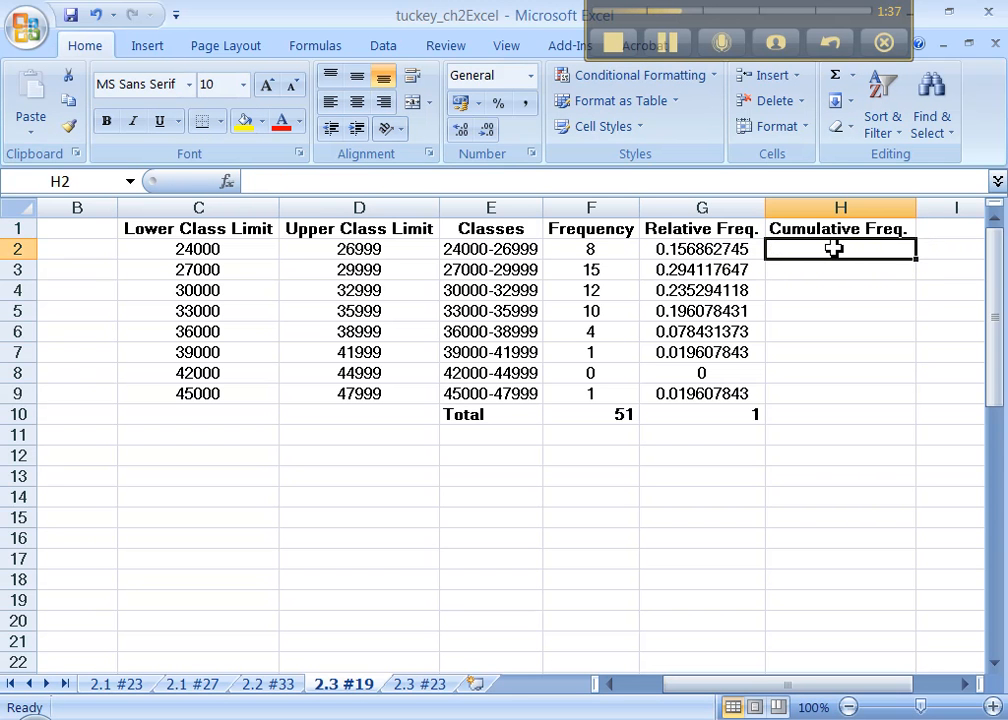
text(=)
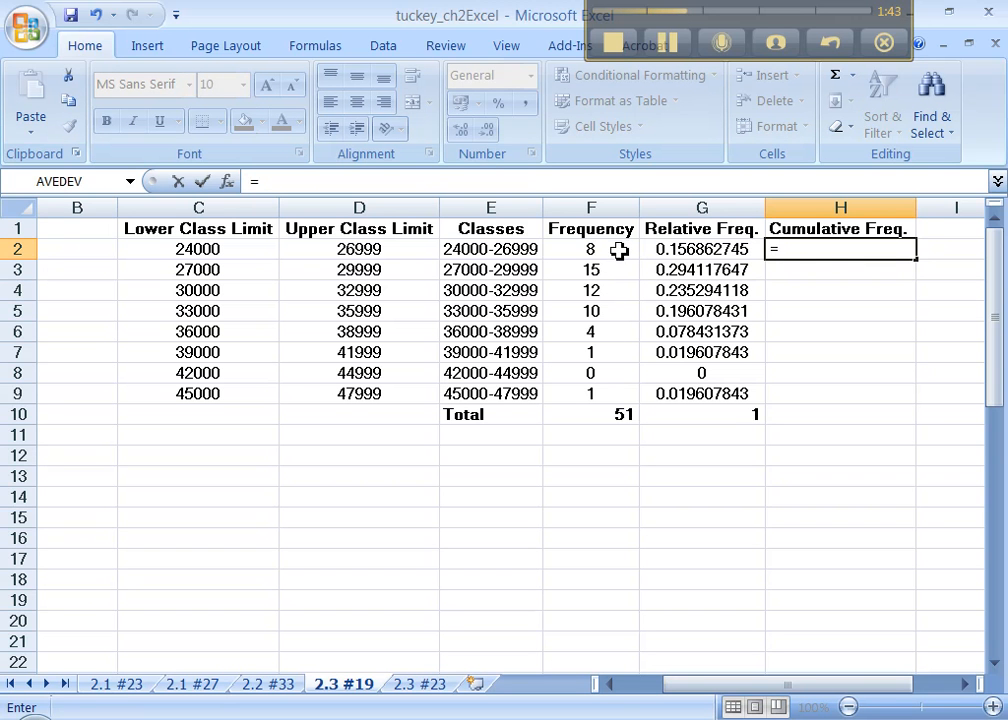
click(590, 248)
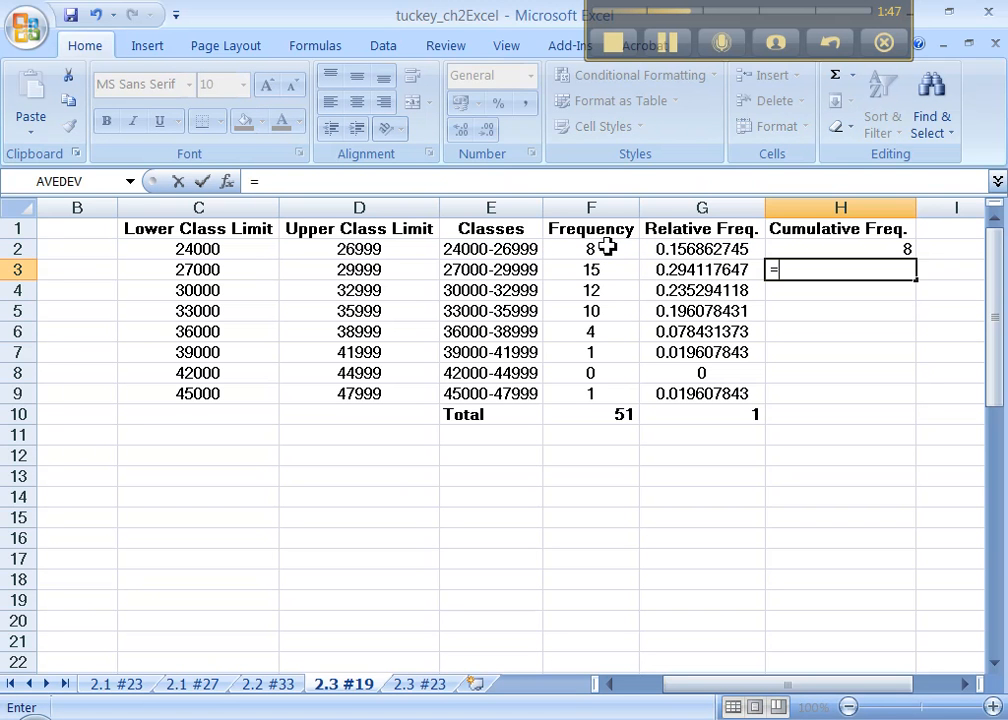
mouse_move(644, 280)
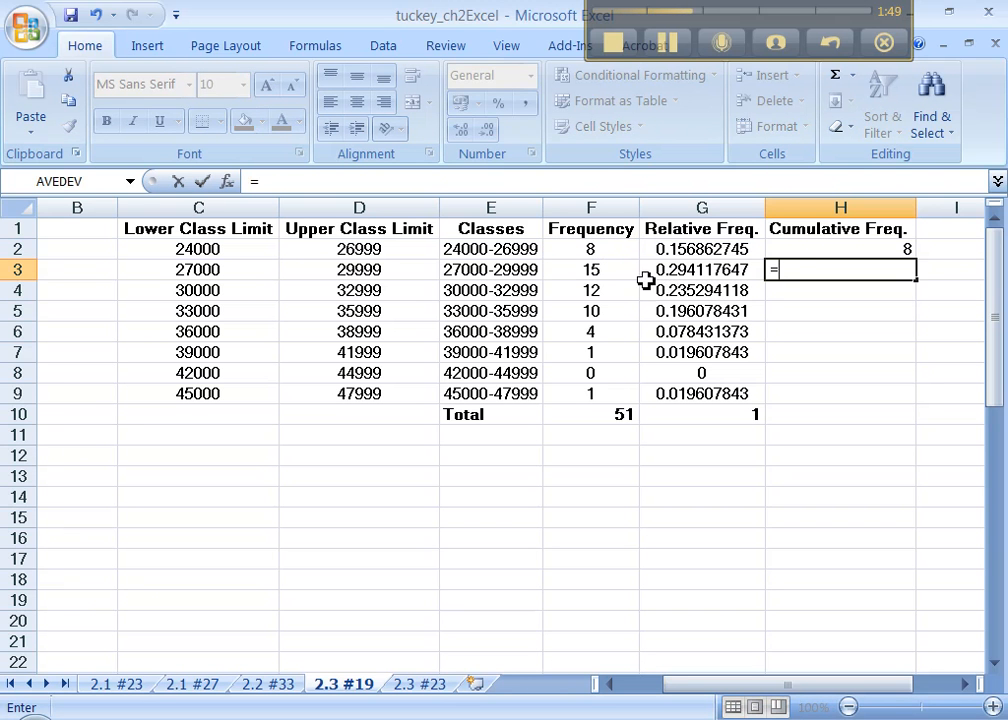
click(590, 248)
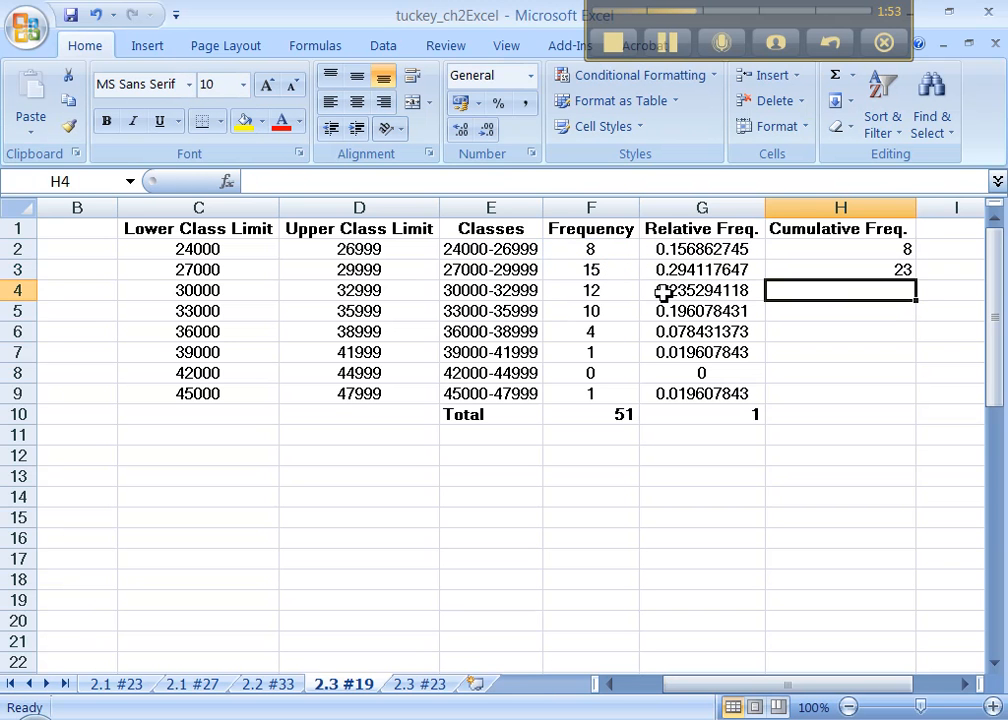
text(=)
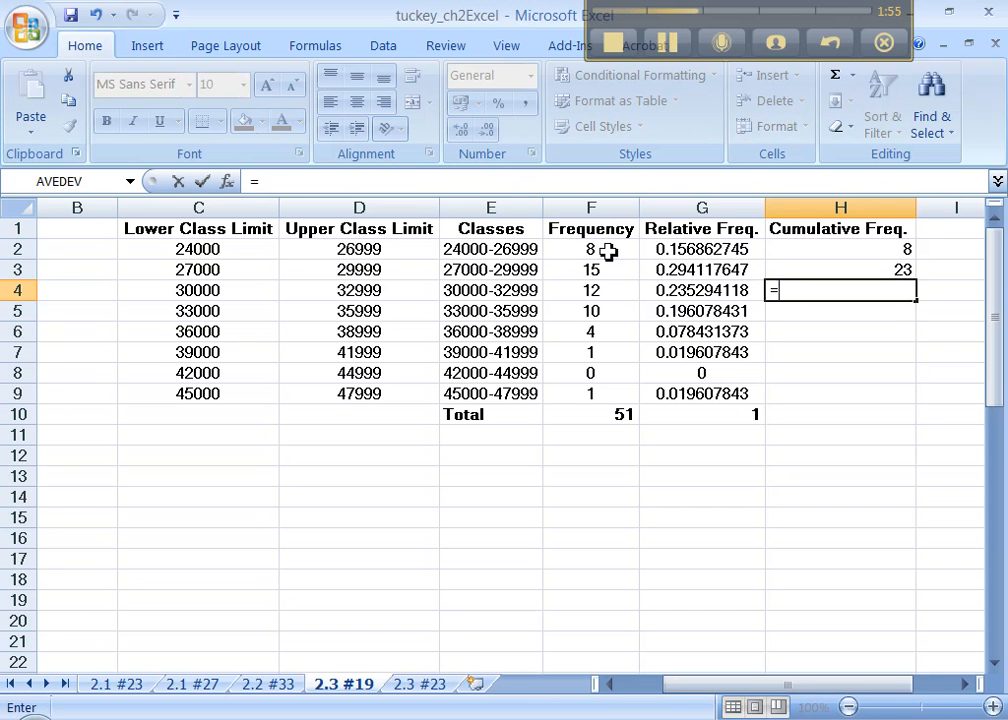
click(590, 248)
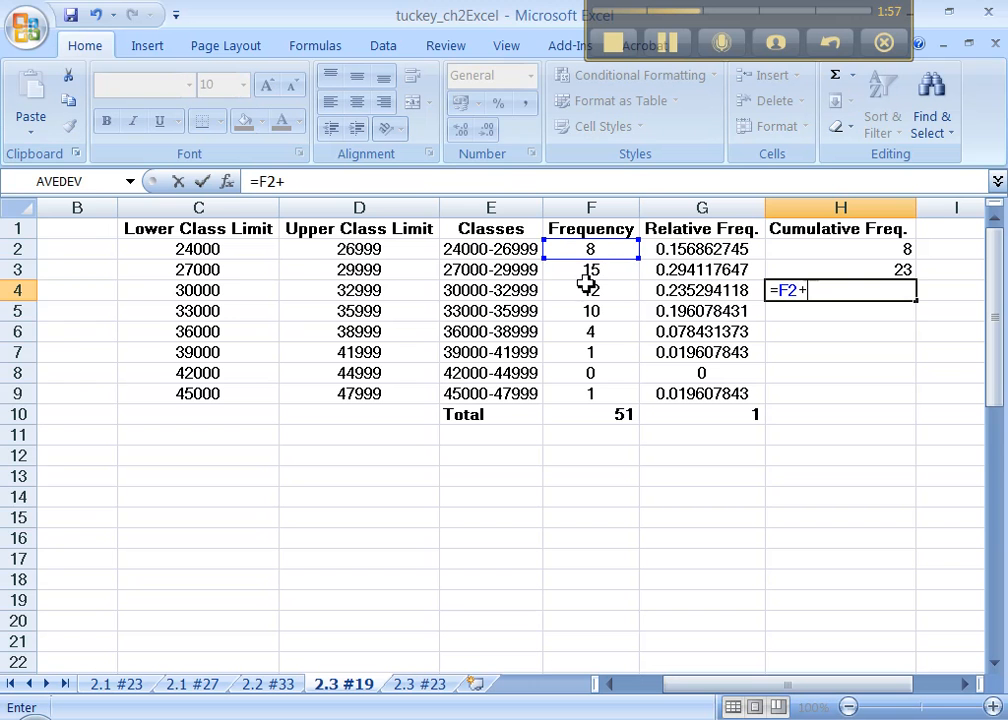
click(590, 268)
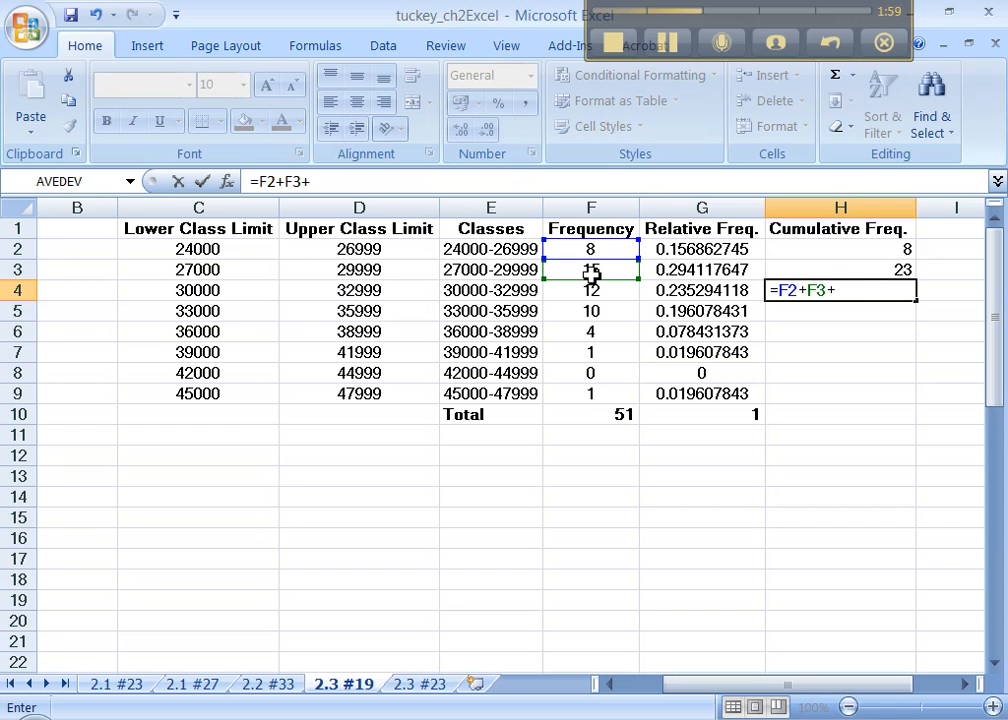
click(590, 290)
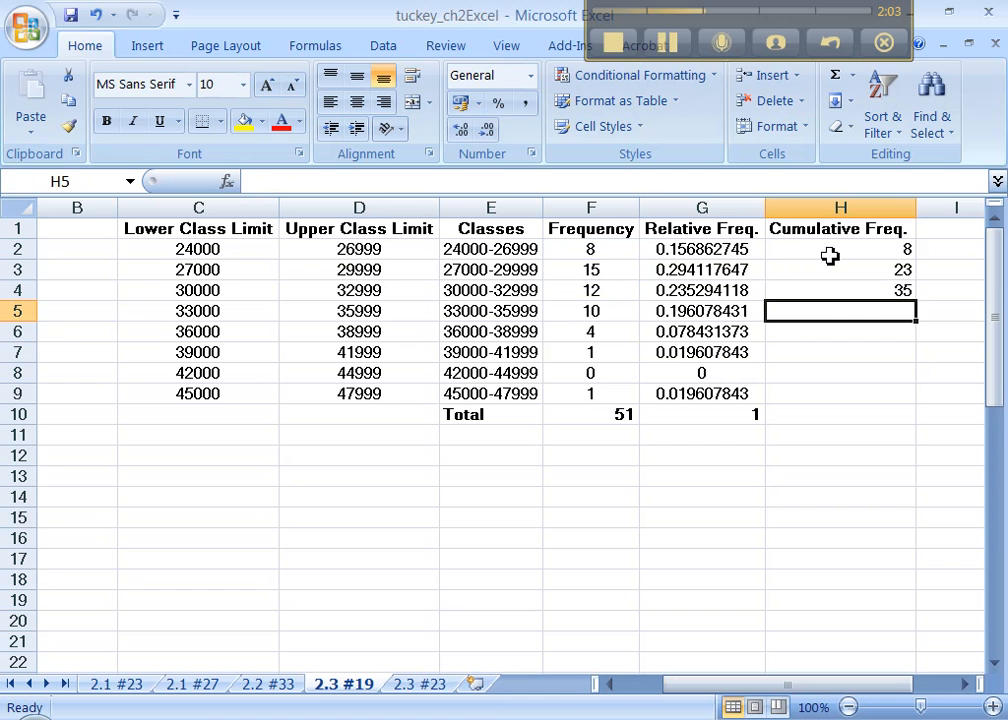
click(840, 248)
text(=)
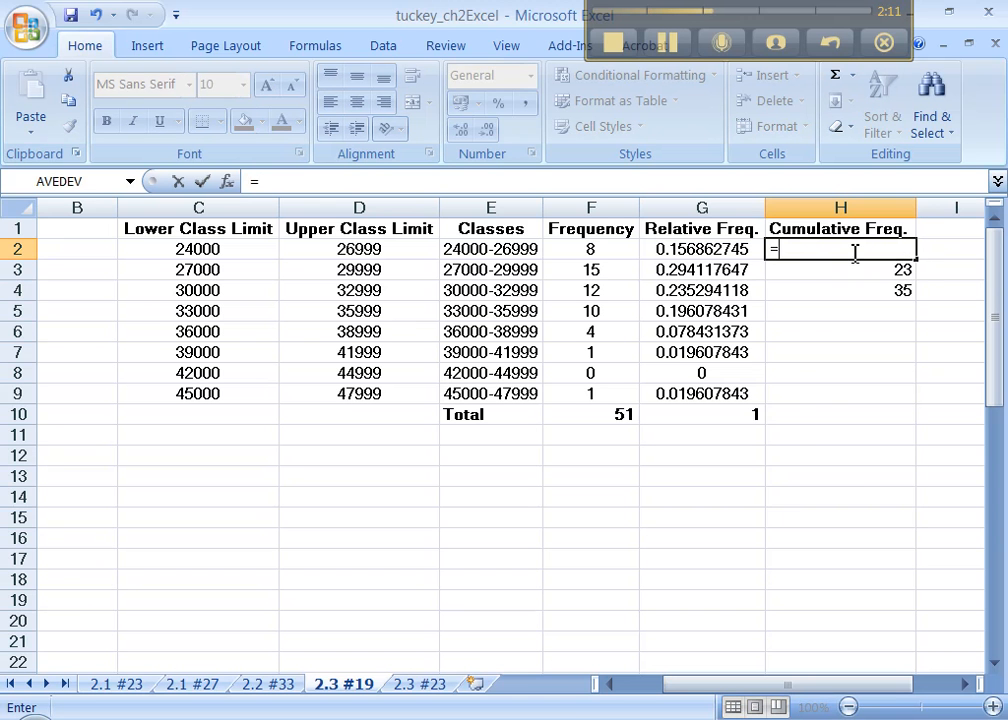
Enter =SUM($F$2:F2) in H2 and fill it down the column to H9
text(SUM()
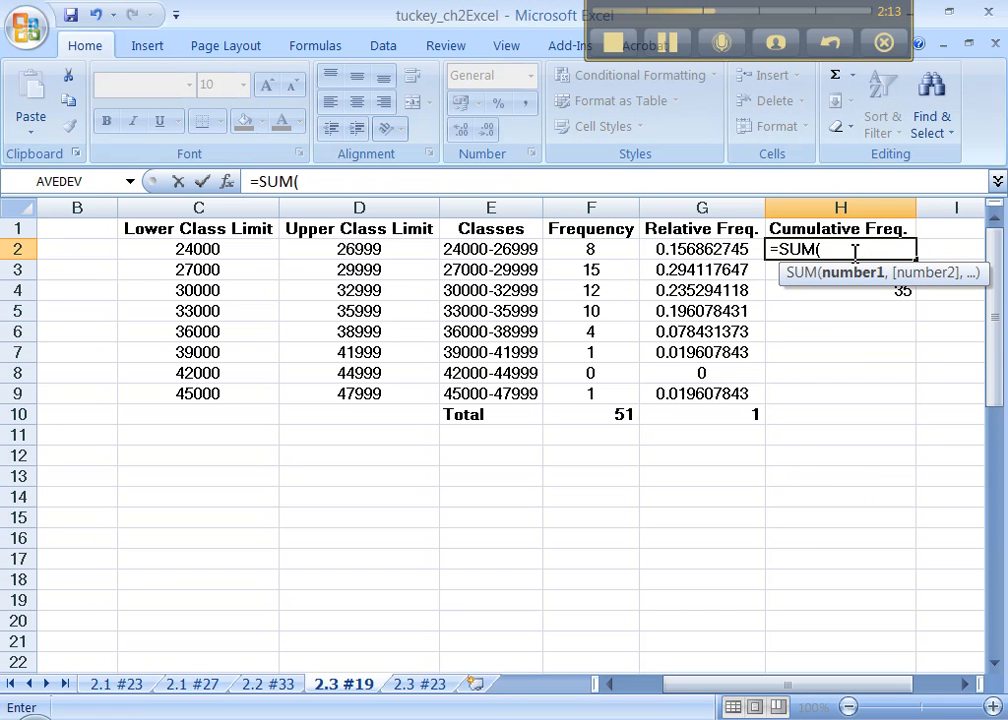
click(590, 248)
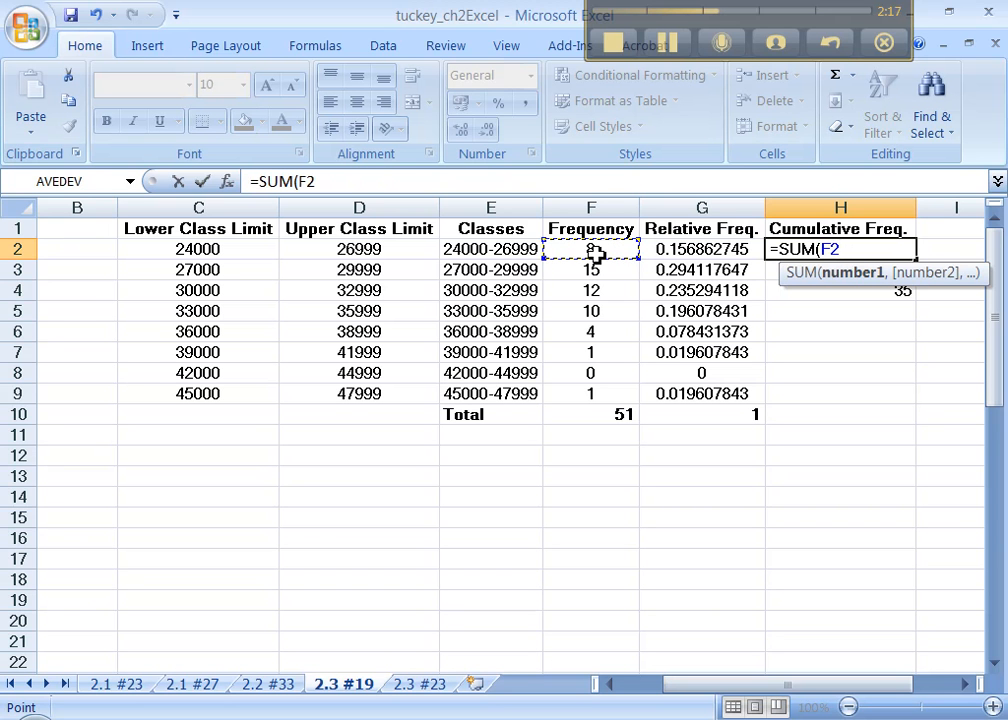
key(f4)
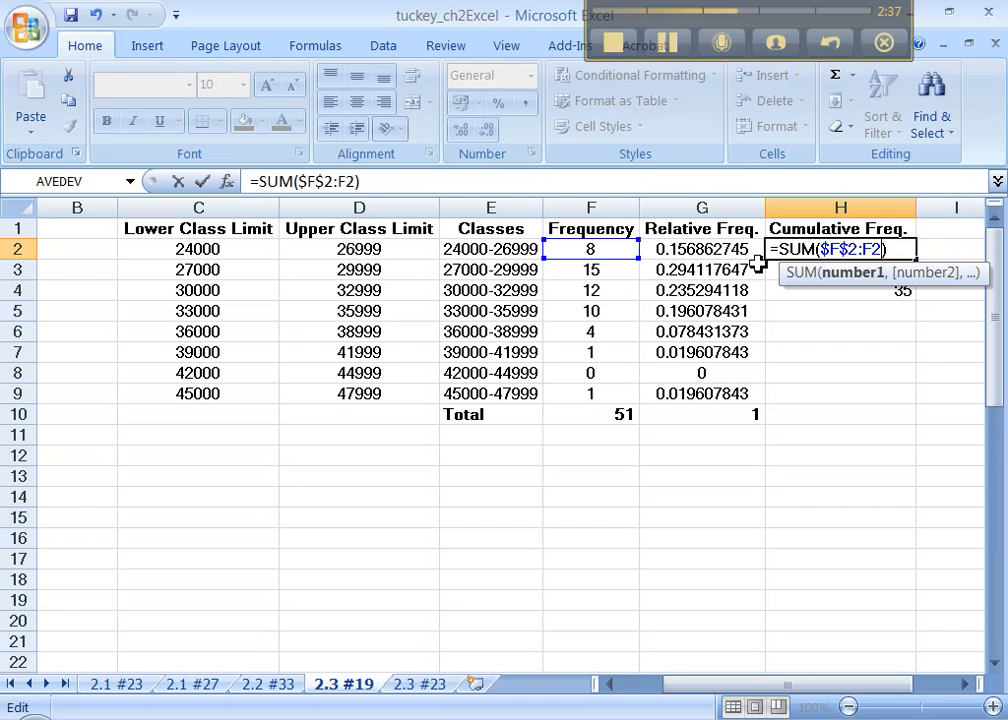
mouse_move(630, 248)
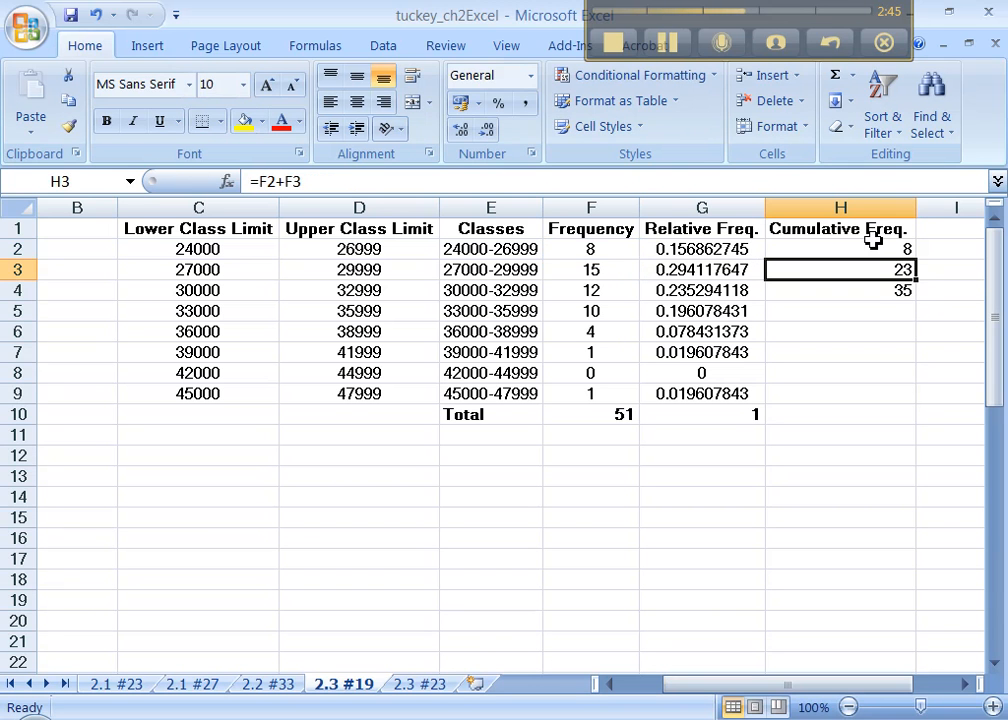
mouse_move(904, 270)
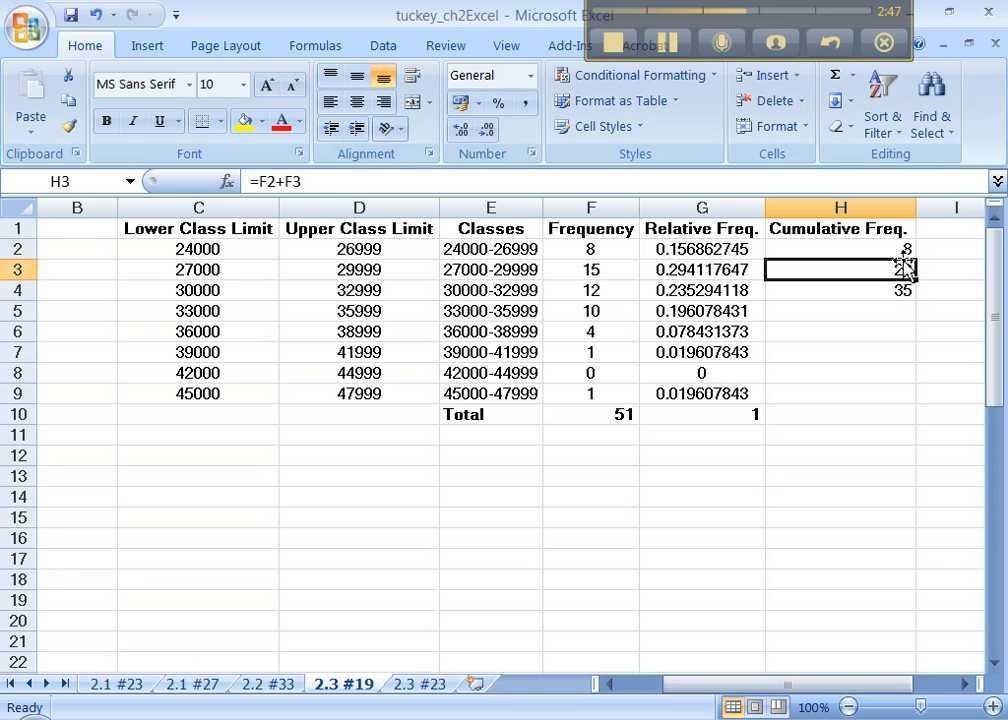
click(840, 248)
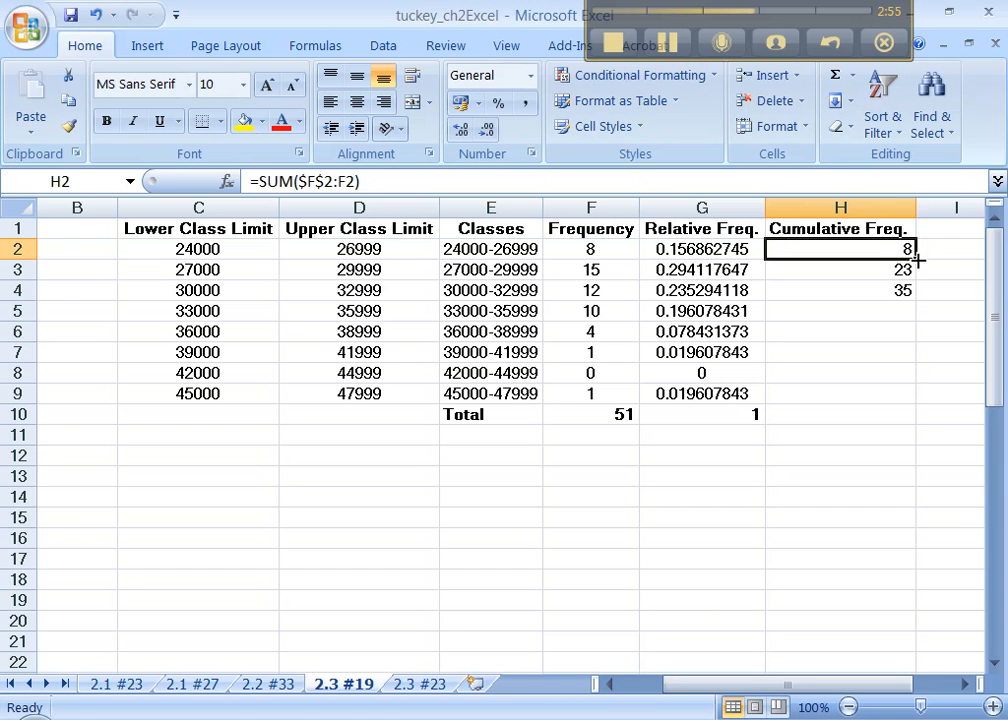
drag(912, 260, 904, 396)
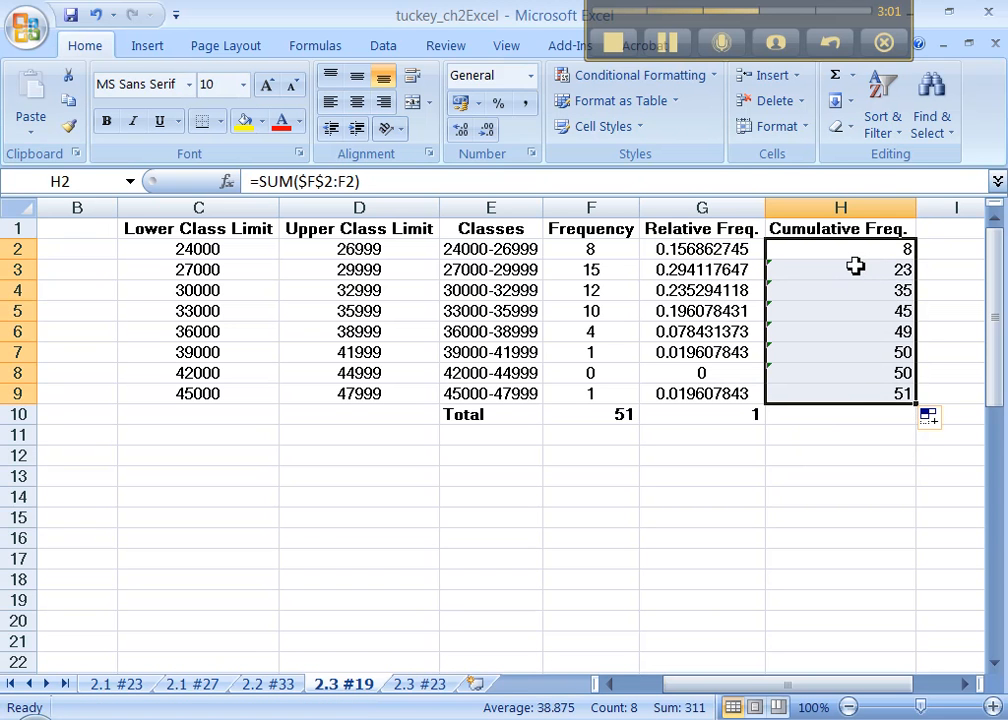
mouse_move(868, 276)
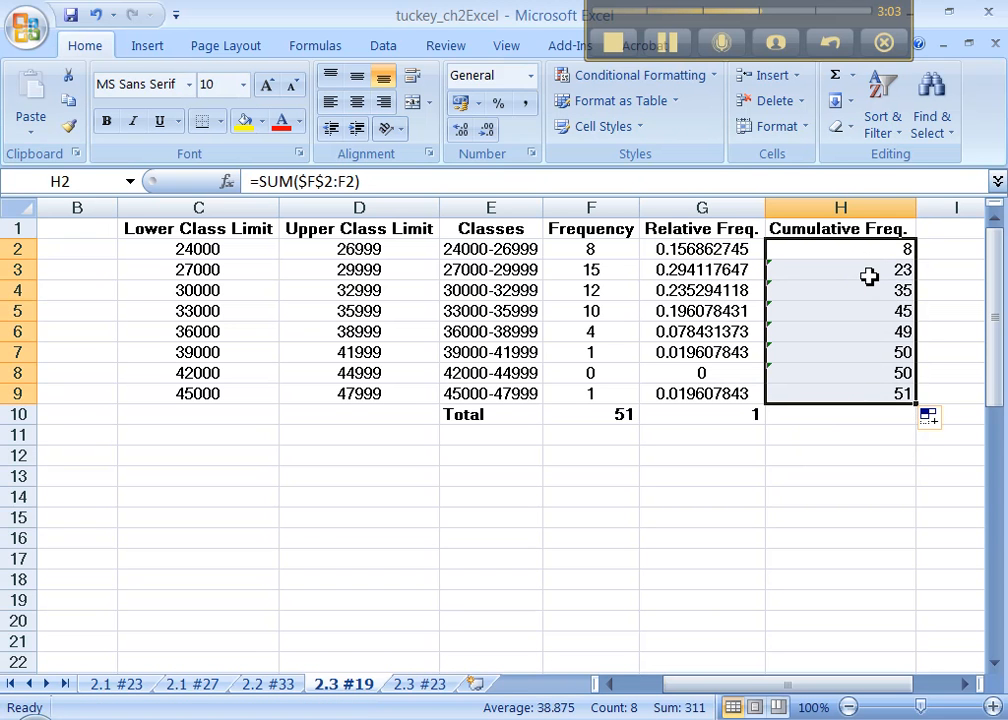
Verify the running SUM formulas end at 51, matching the Frequency total
click(840, 268)
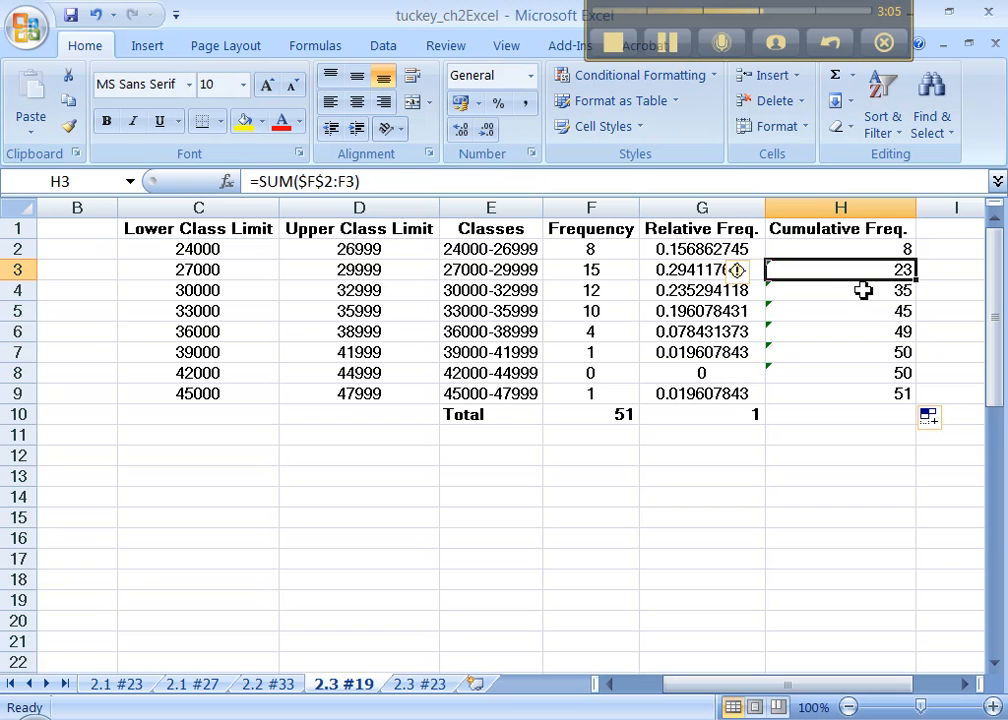
click(840, 290)
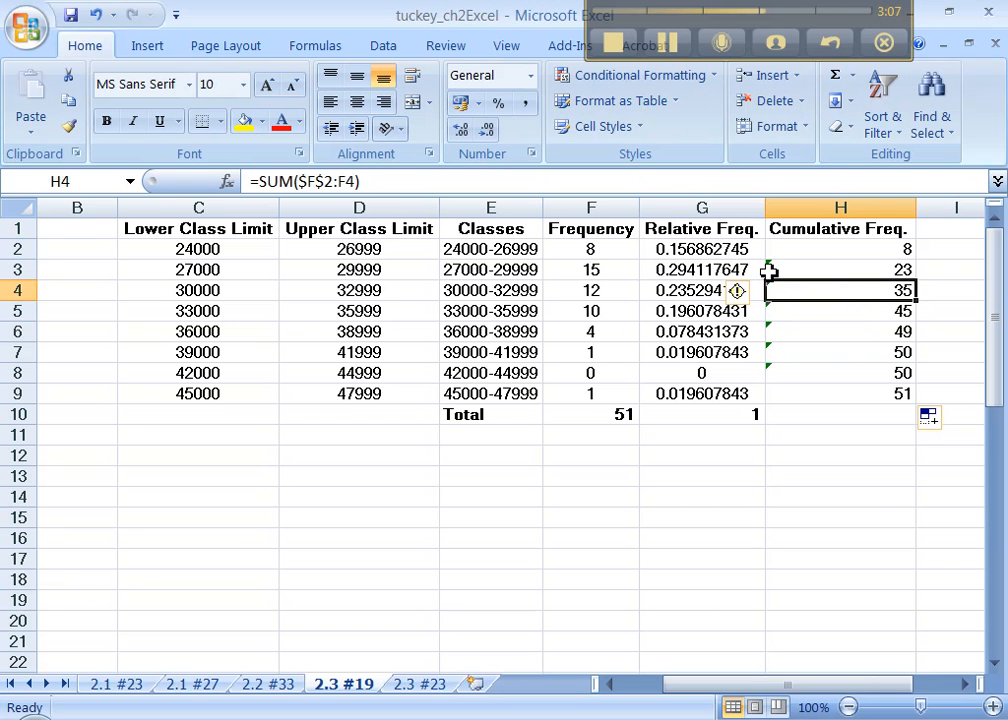
mouse_move(764, 300)
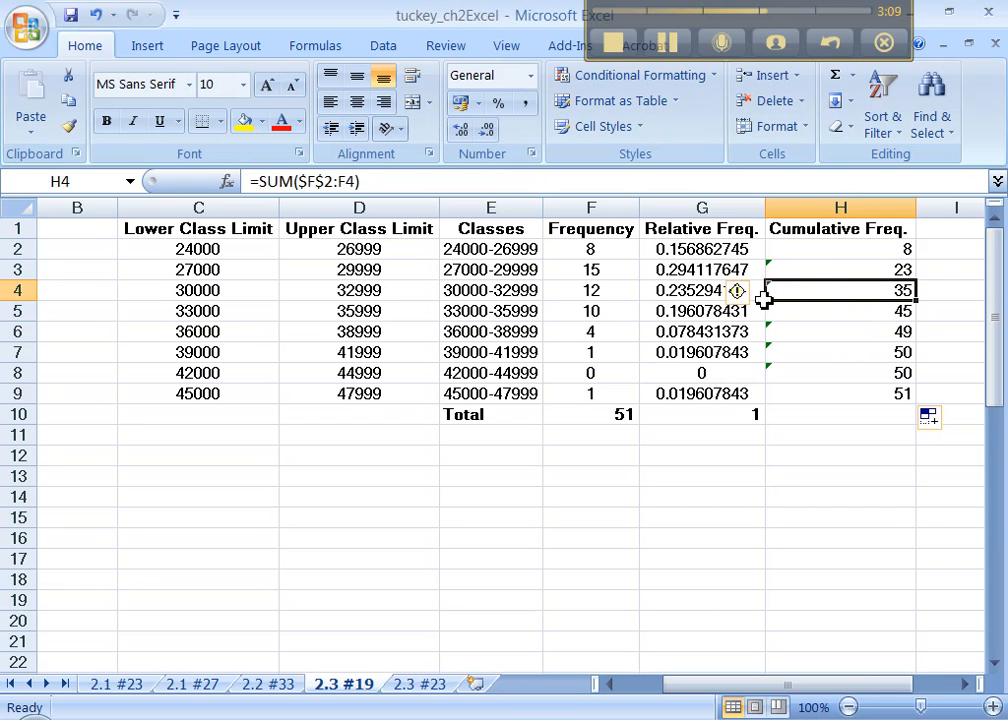
mouse_move(784, 300)
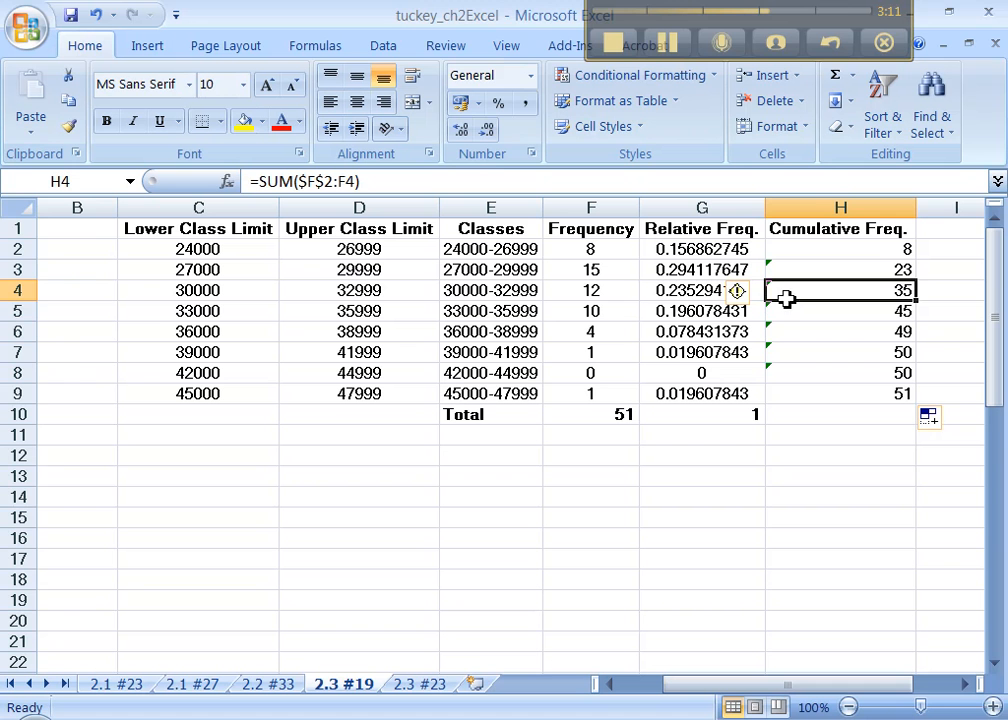
mouse_move(812, 332)
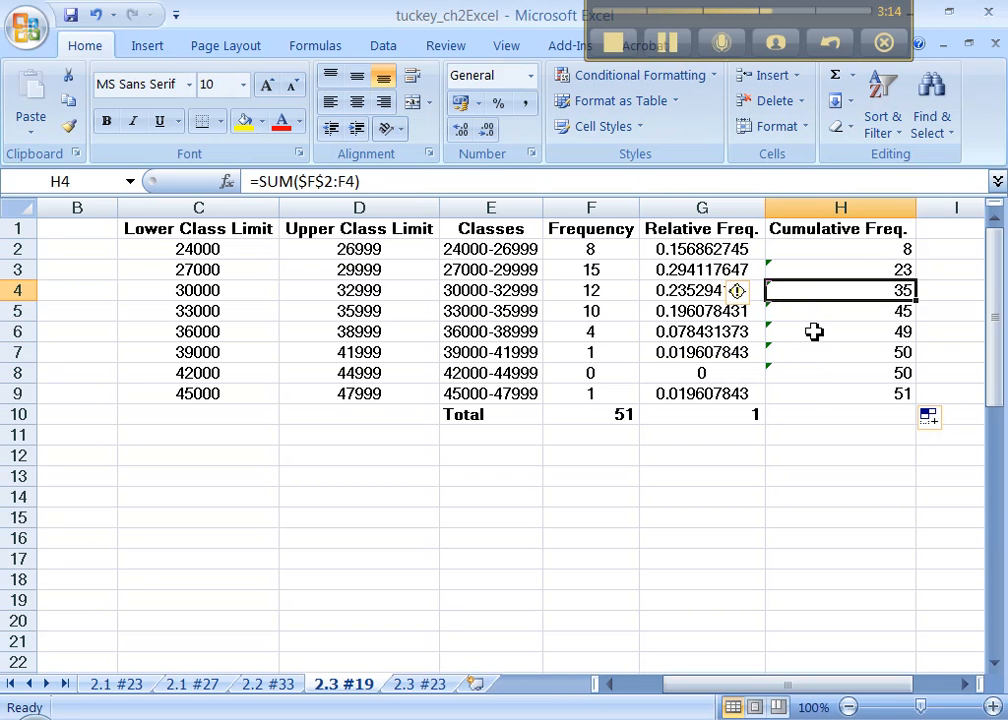
click(840, 392)
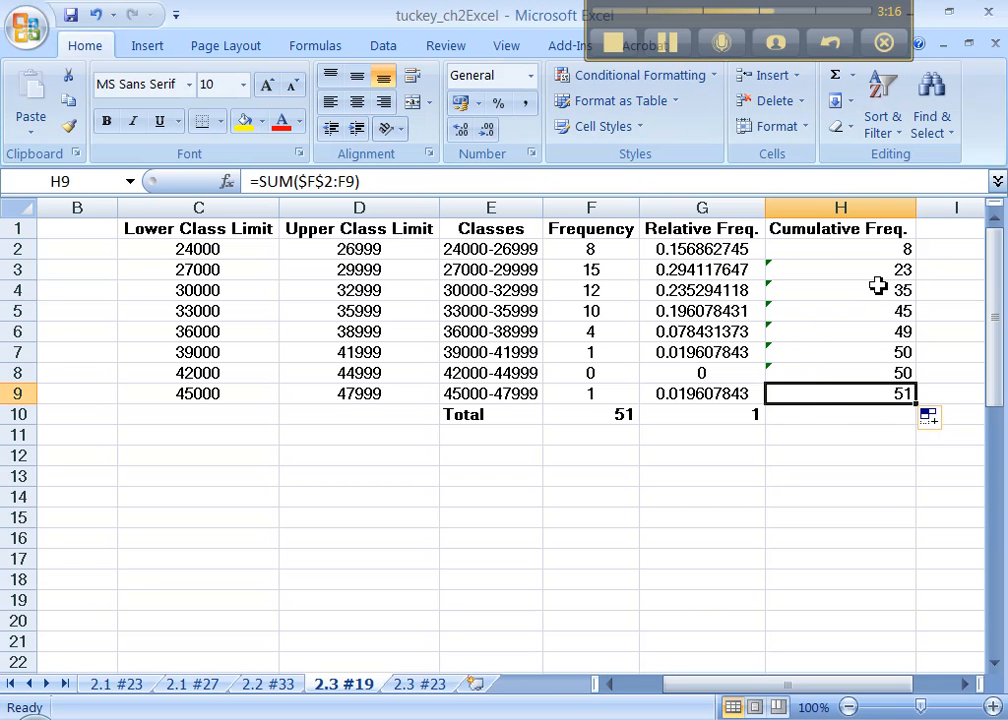
mouse_move(852, 388)
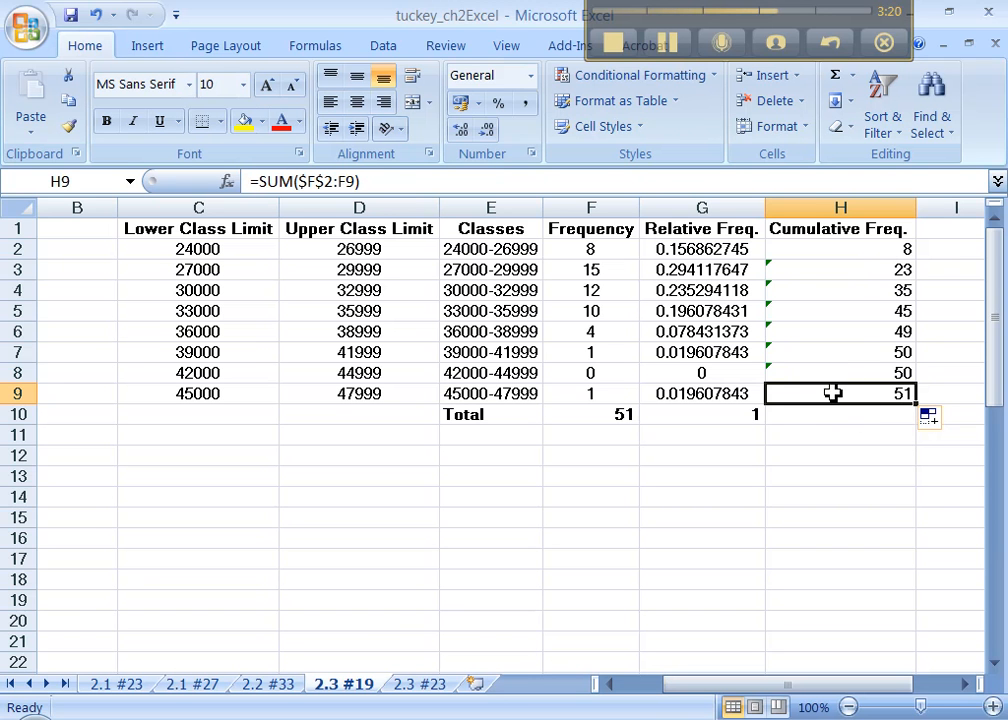
click(590, 414)
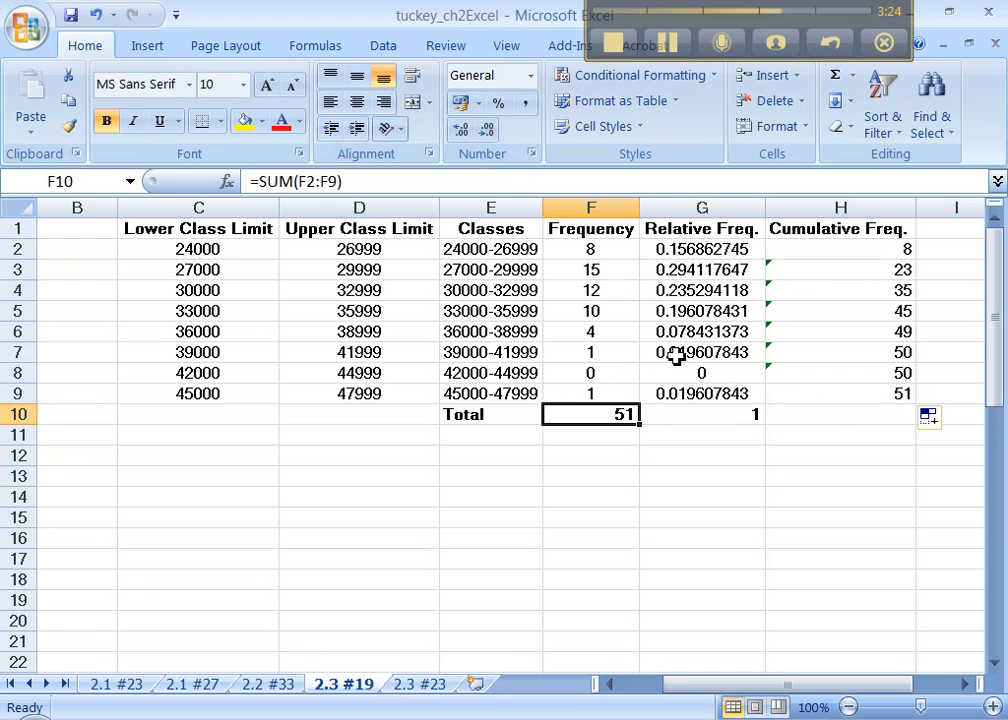
click(840, 248)
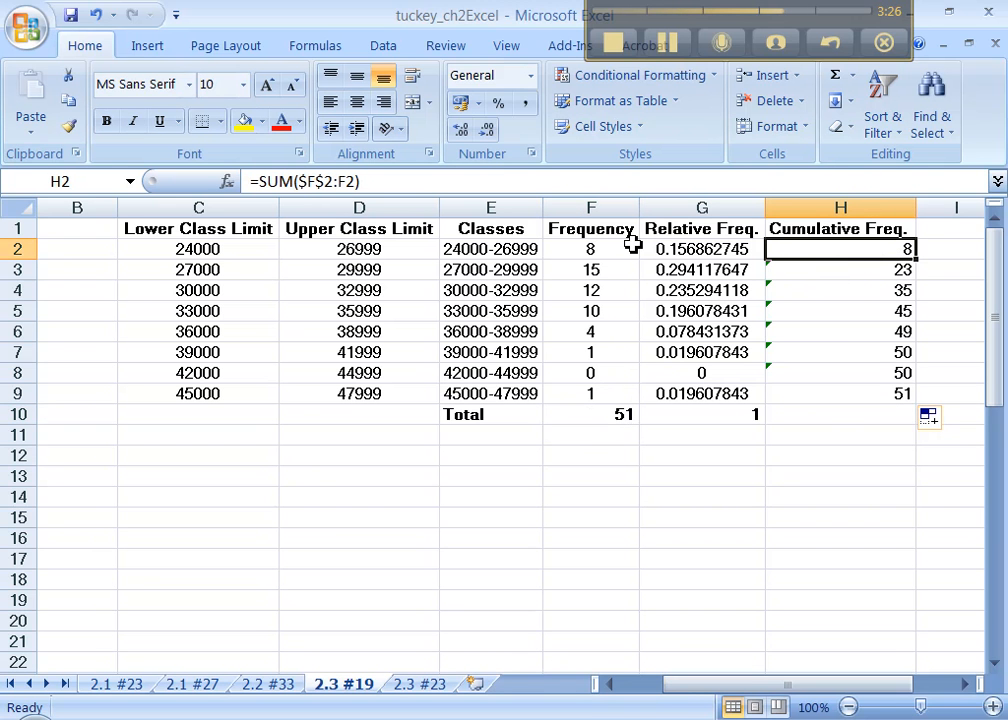
mouse_move(608, 274)
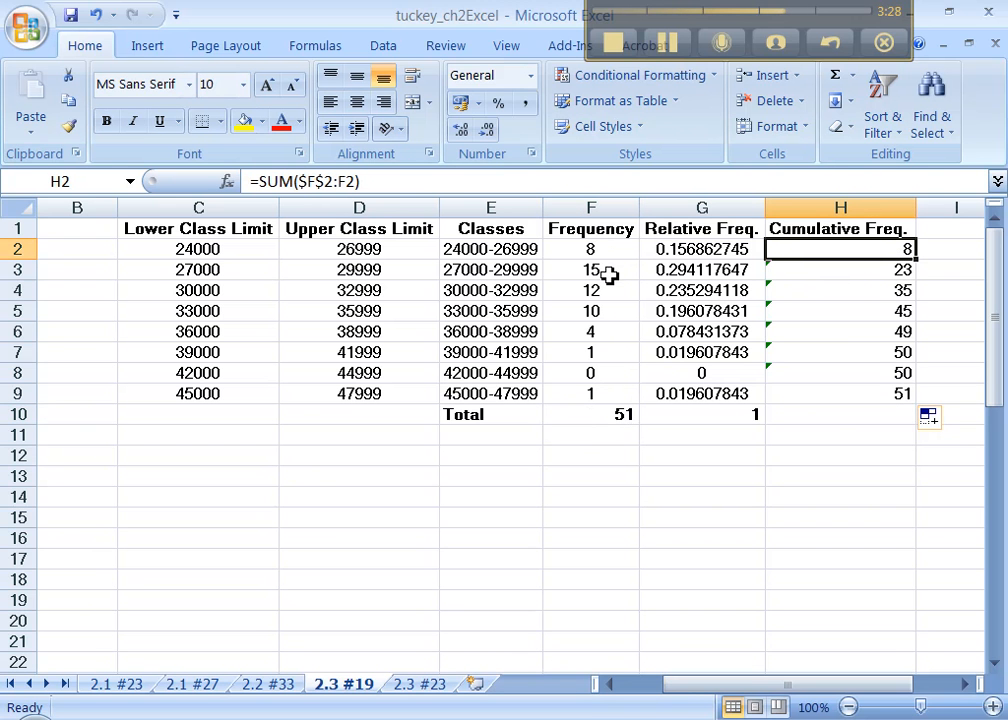
mouse_move(762, 372)
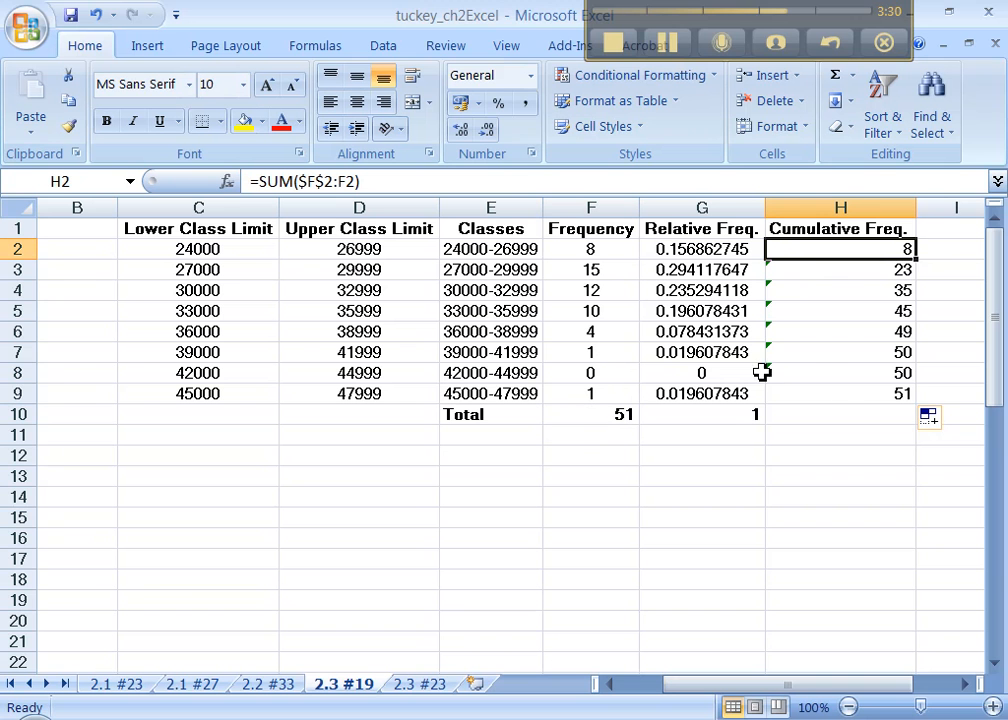
click(840, 392)
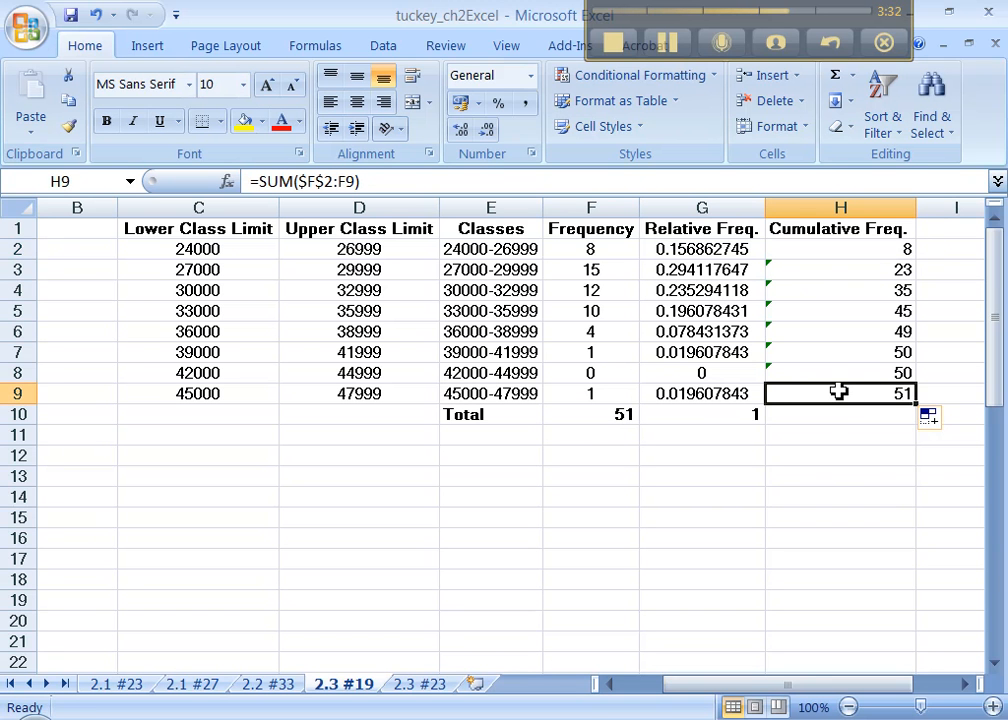
mouse_move(816, 358)
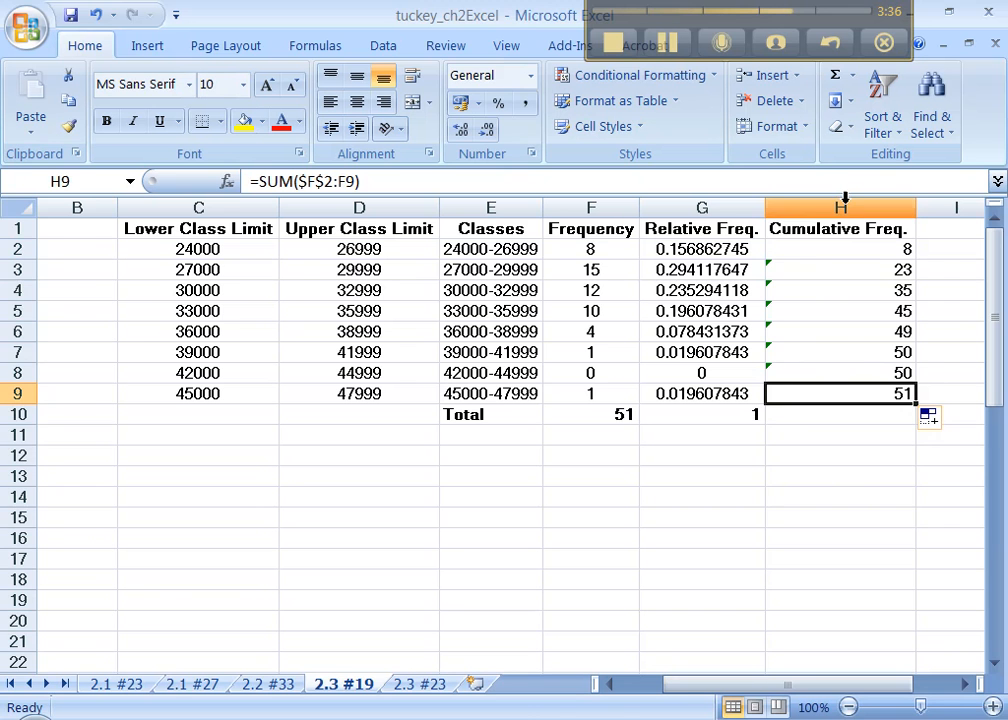
Center the Cumulative Freq. column's running totals from 8 to 51
click(840, 206)
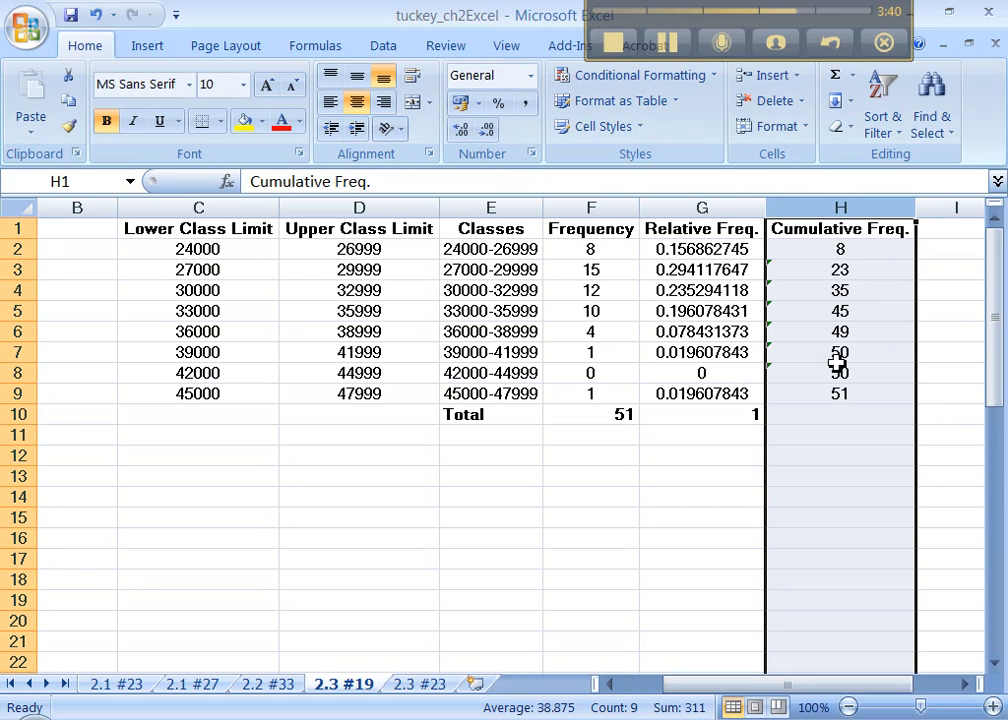
click(840, 374)
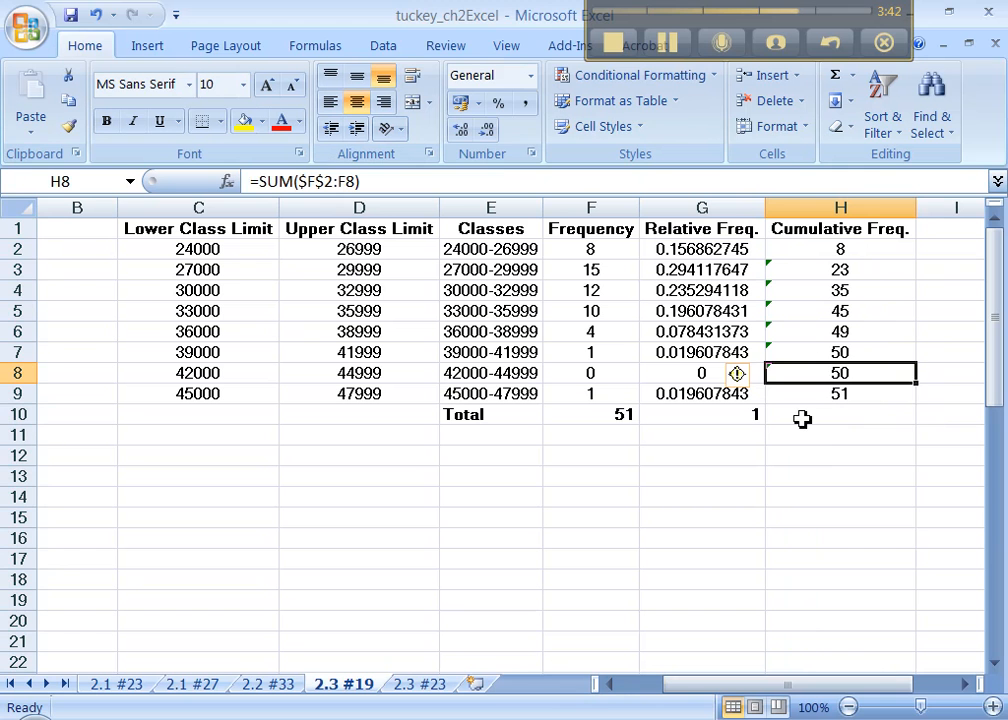
click(840, 414)
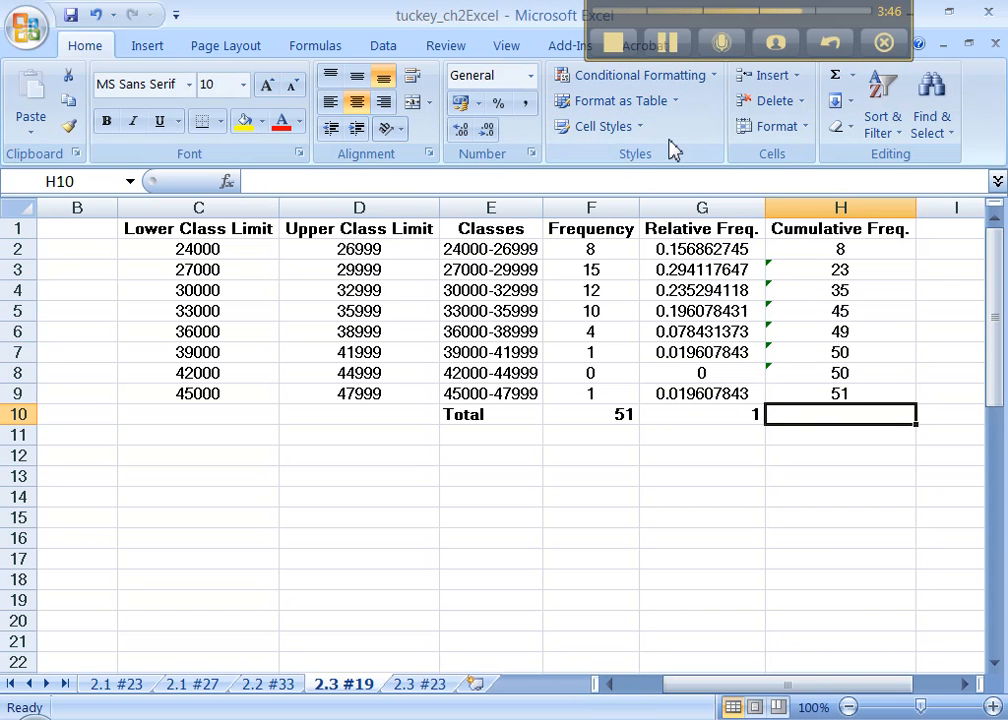
mouse_move(798, 186)
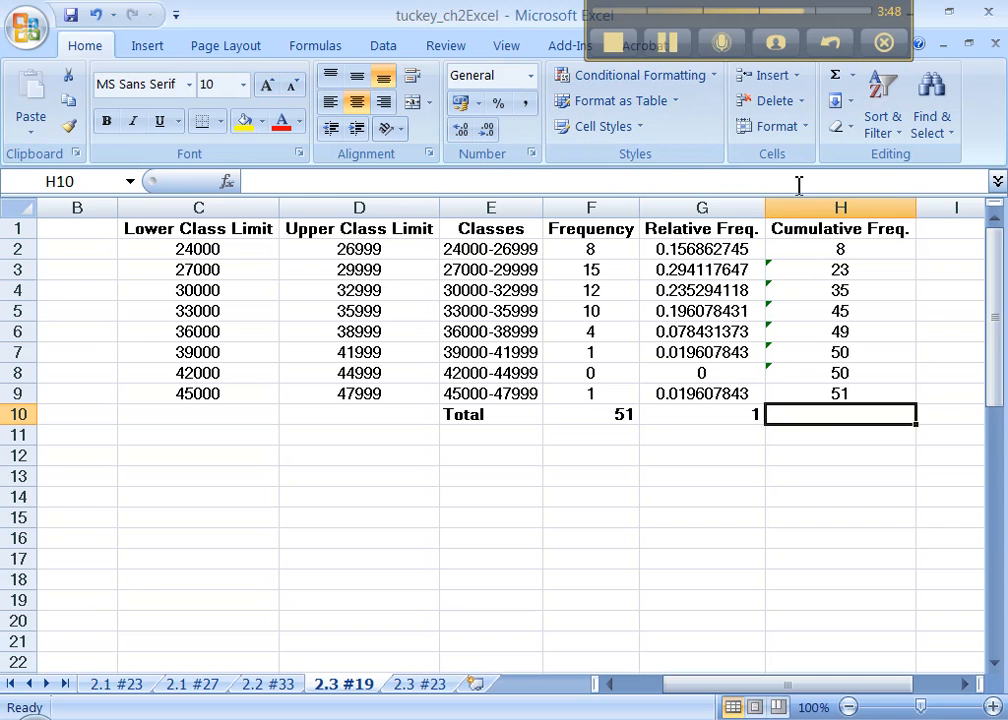
mouse_move(944, 228)
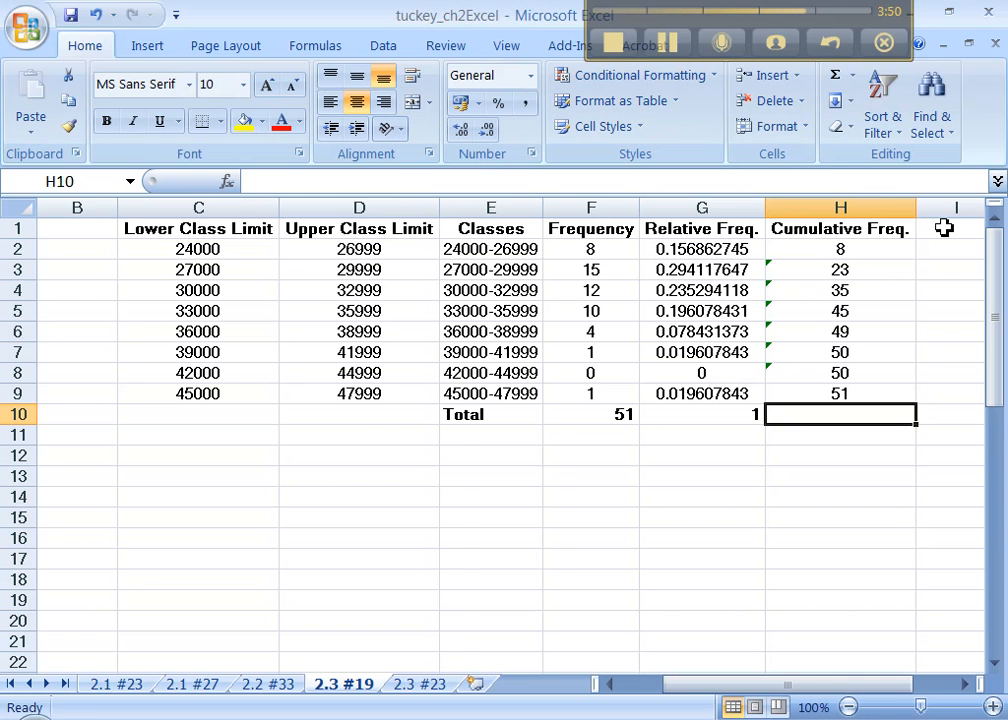
Enter the heading 'Cum. Rel. Freq.' in I1 next to Cumulative Freq
text(Cum.)
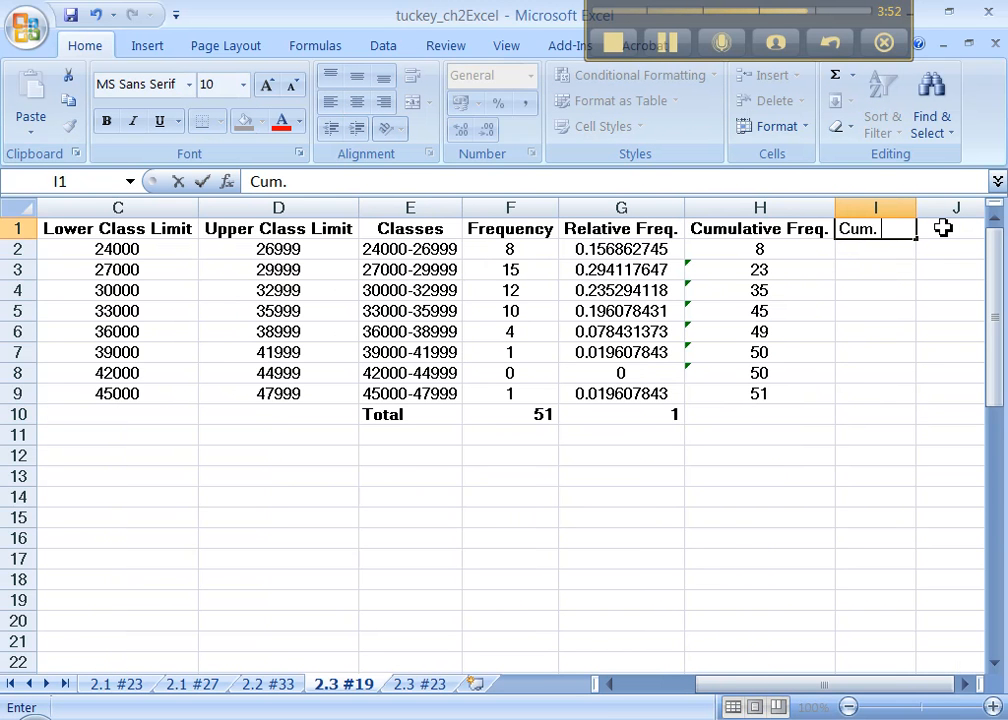
text(Rel. Freq.)
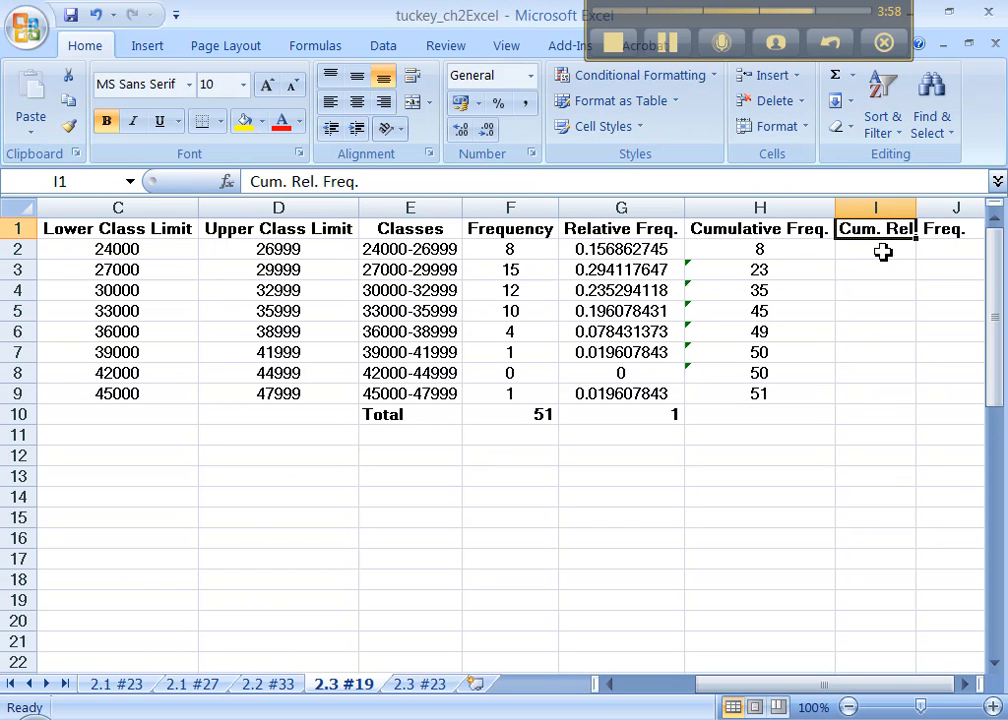
click(760, 248)
text(=SUM($F$2:G2))
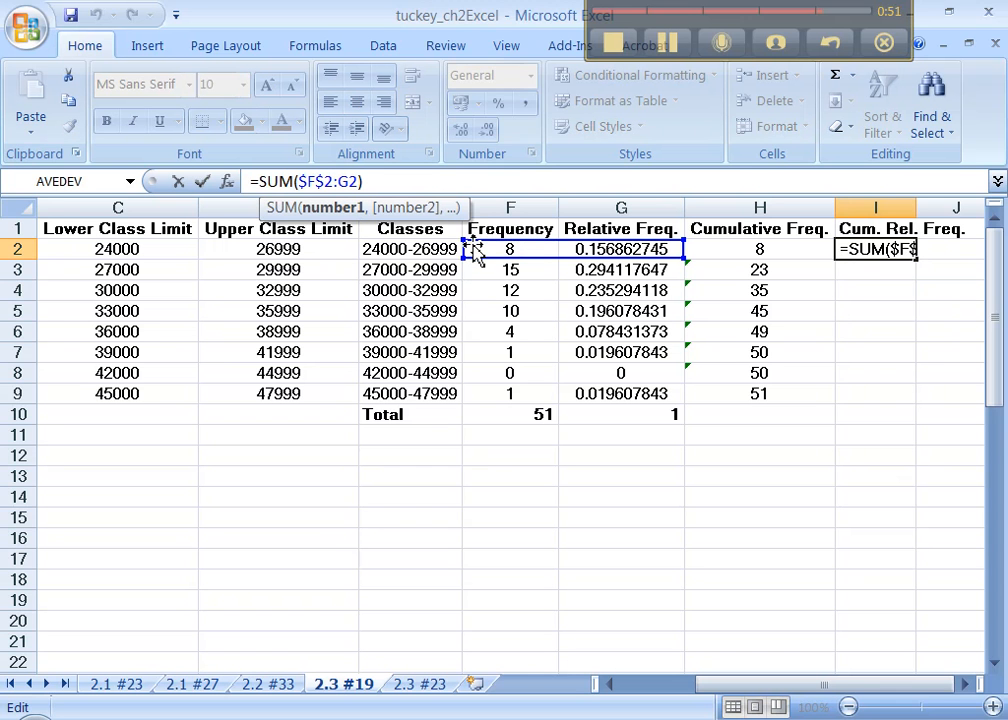
Enter =SUM($G$2:G2) in I2 and fill down to I9, reaching 1 at the last class
click(620, 248)
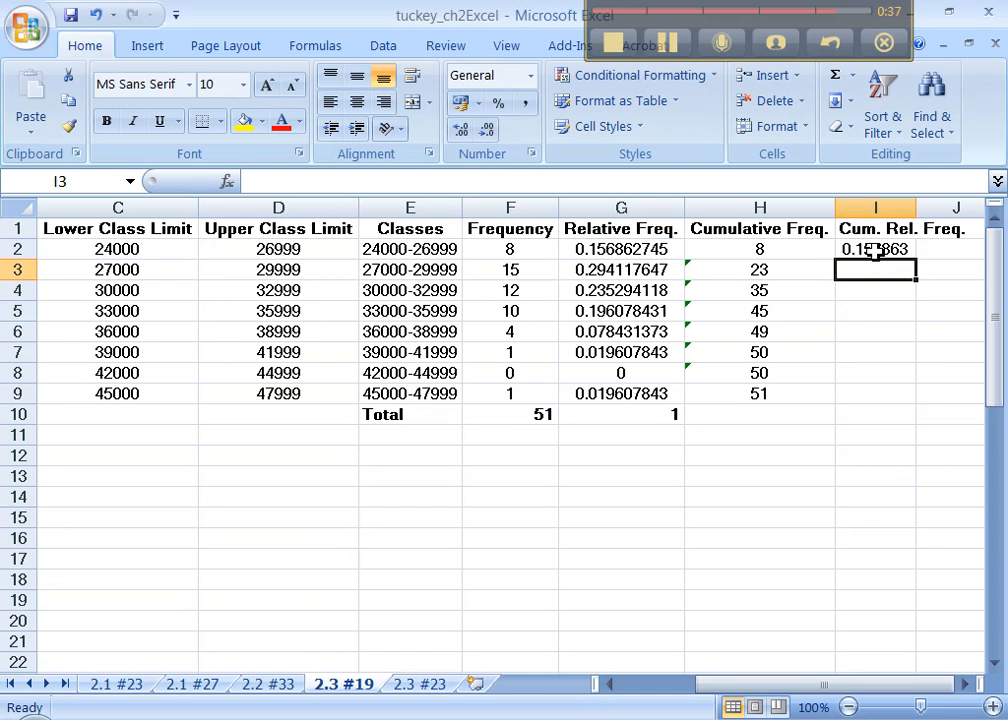
click(876, 248)
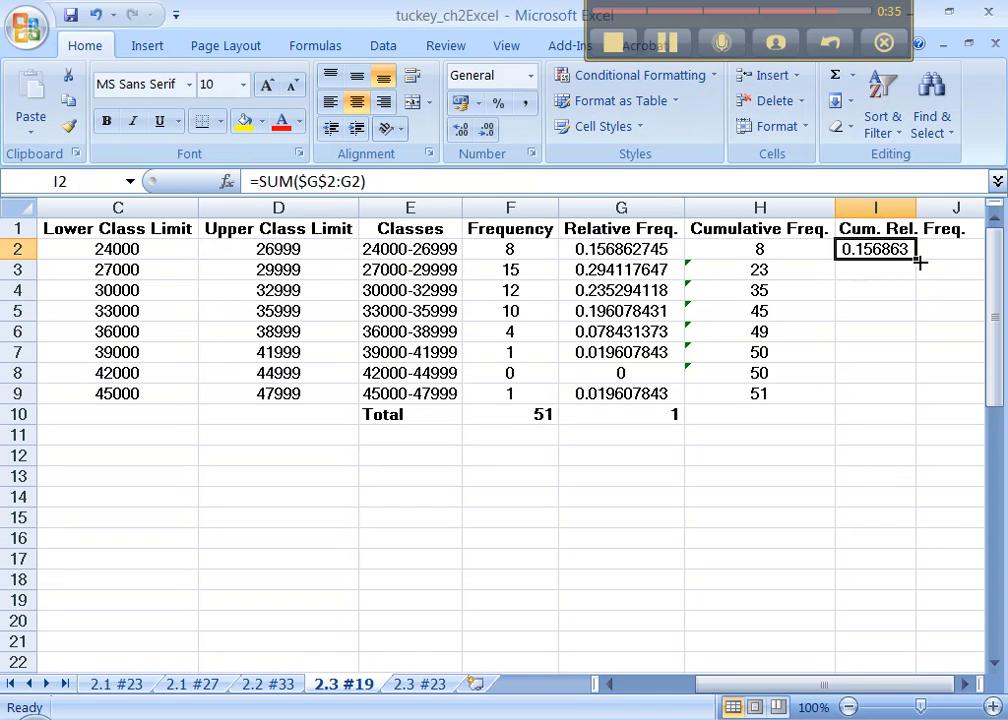
drag(916, 260, 908, 402)
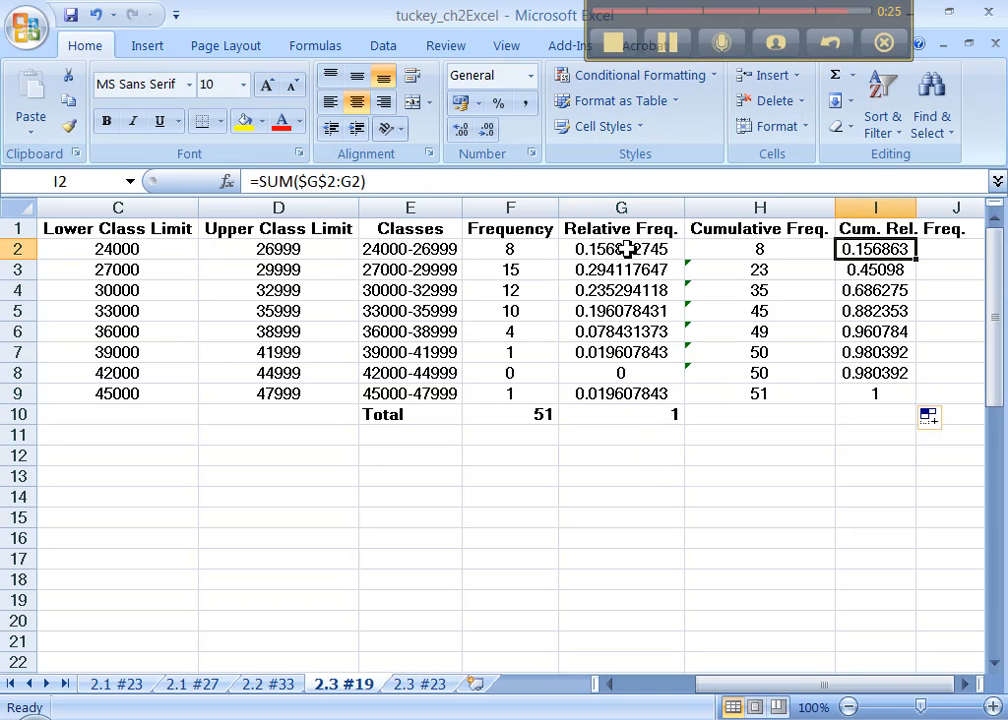
click(876, 268)
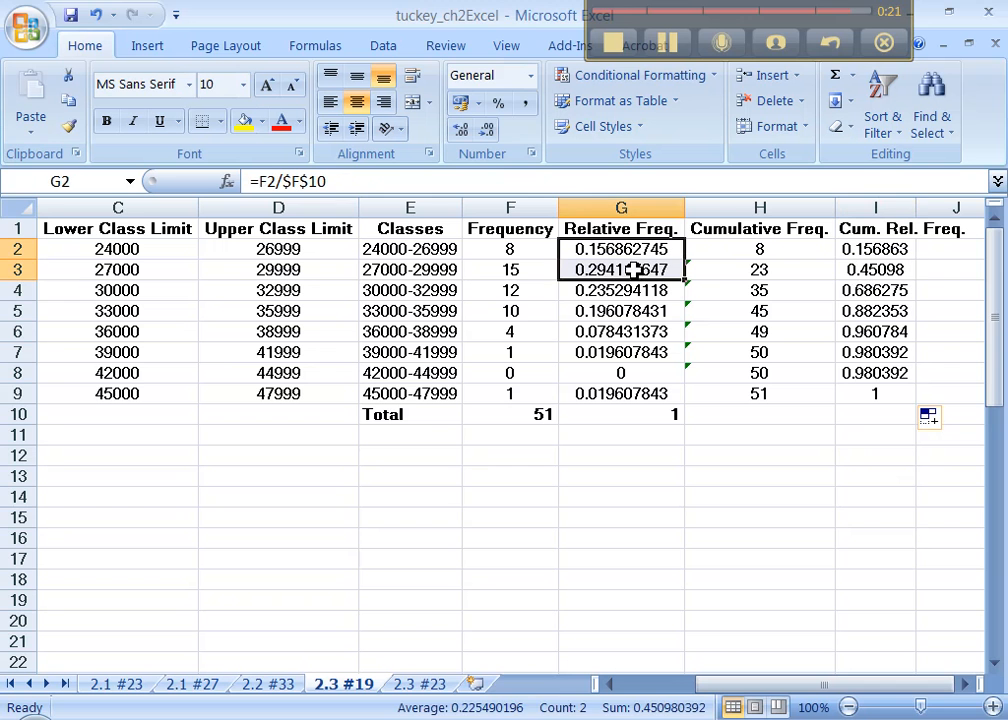
click(876, 290)
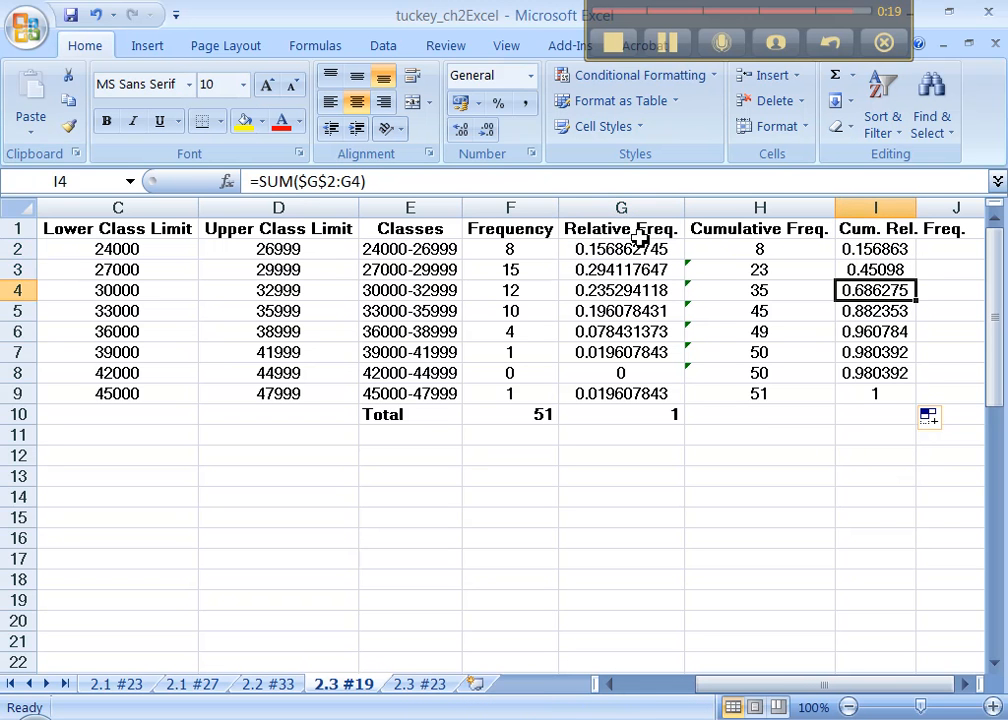
drag(620, 248, 620, 290)
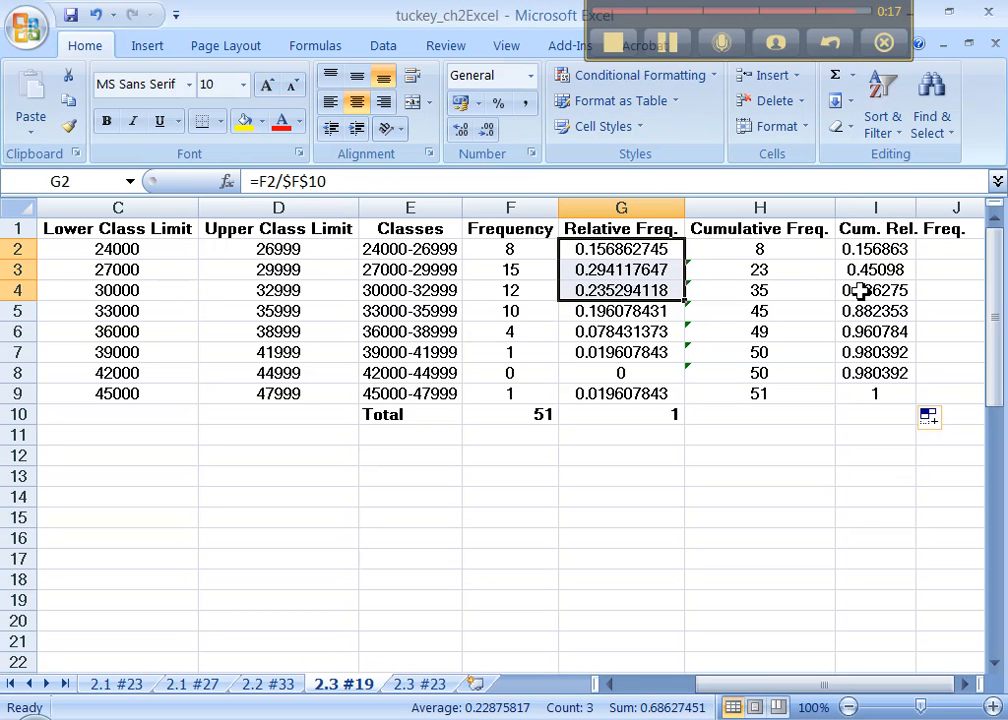
text(=SUM($G$2:G4)
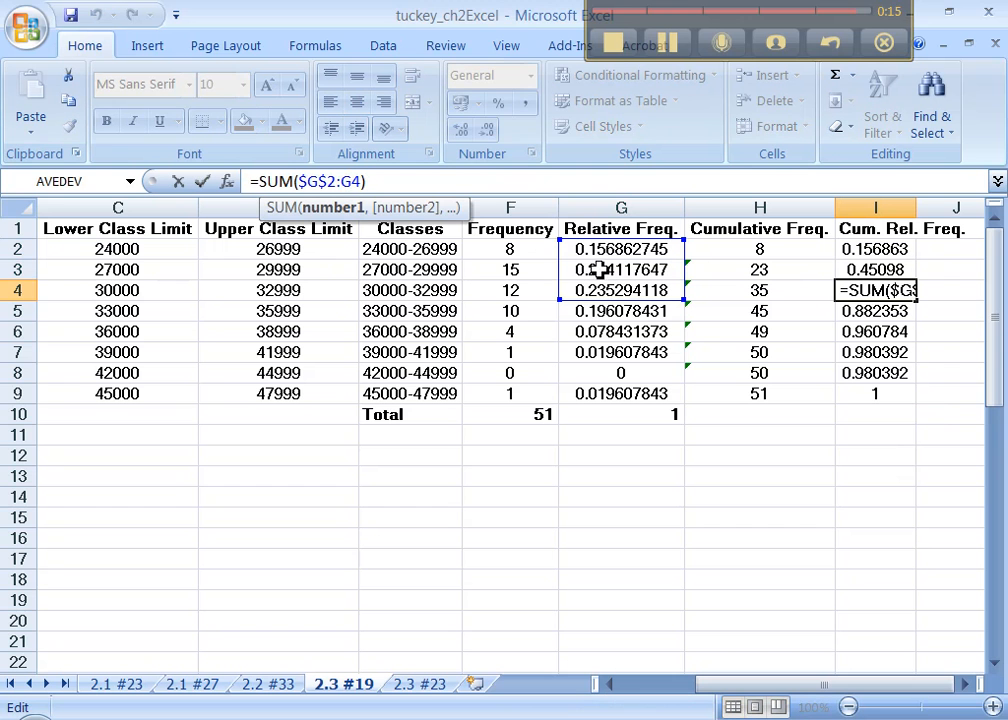